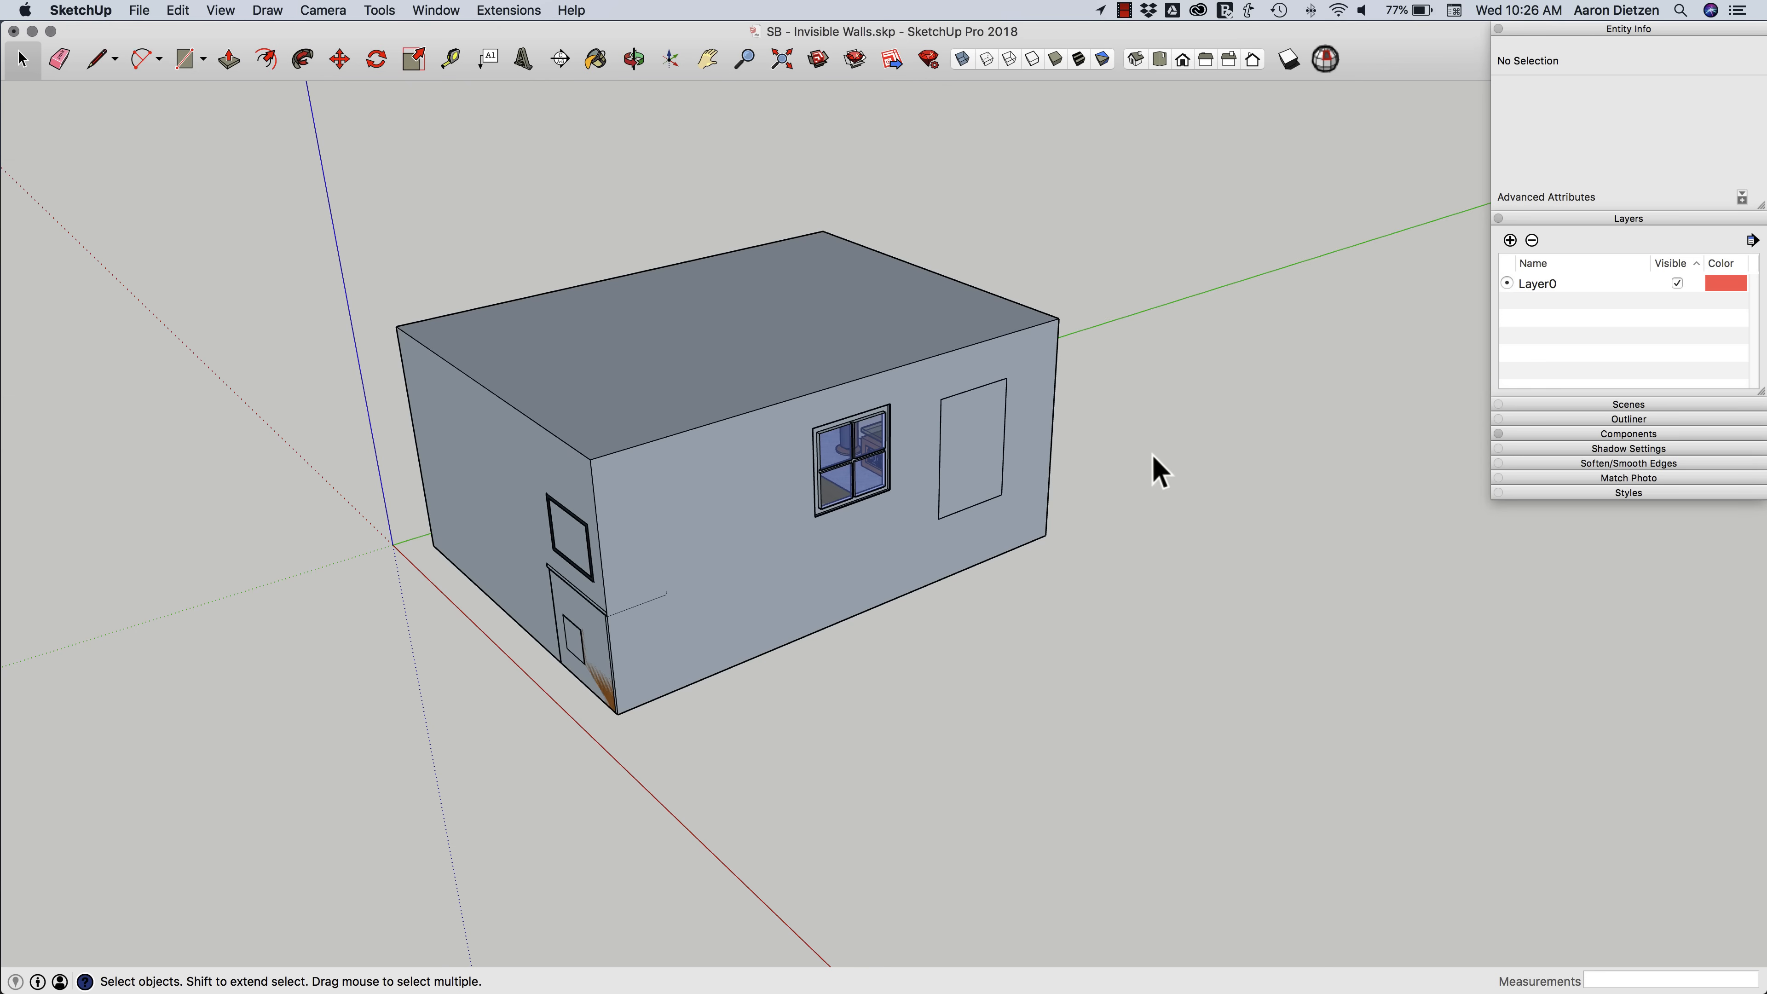
pyautogui.moveTo(1054, 448)
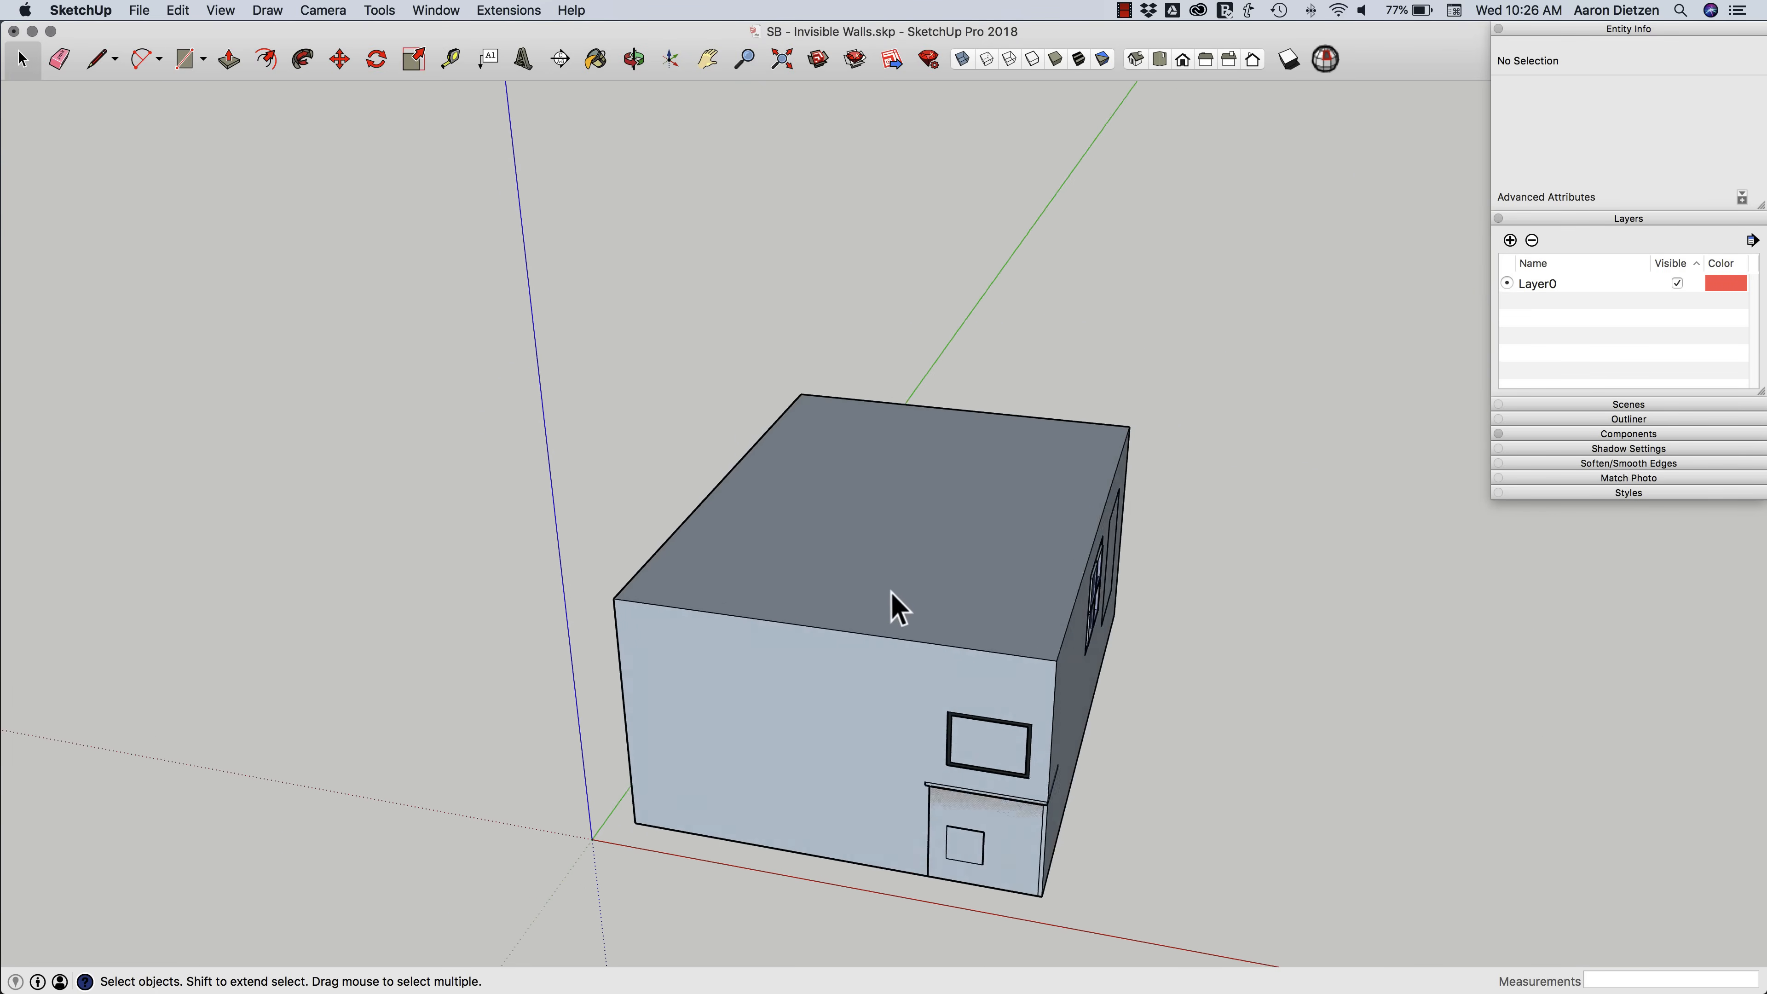
# - Orbit around the house to bring the standalone square test face into view
pyautogui.moveTo(895, 606); pyautogui.dragTo(873, 572)
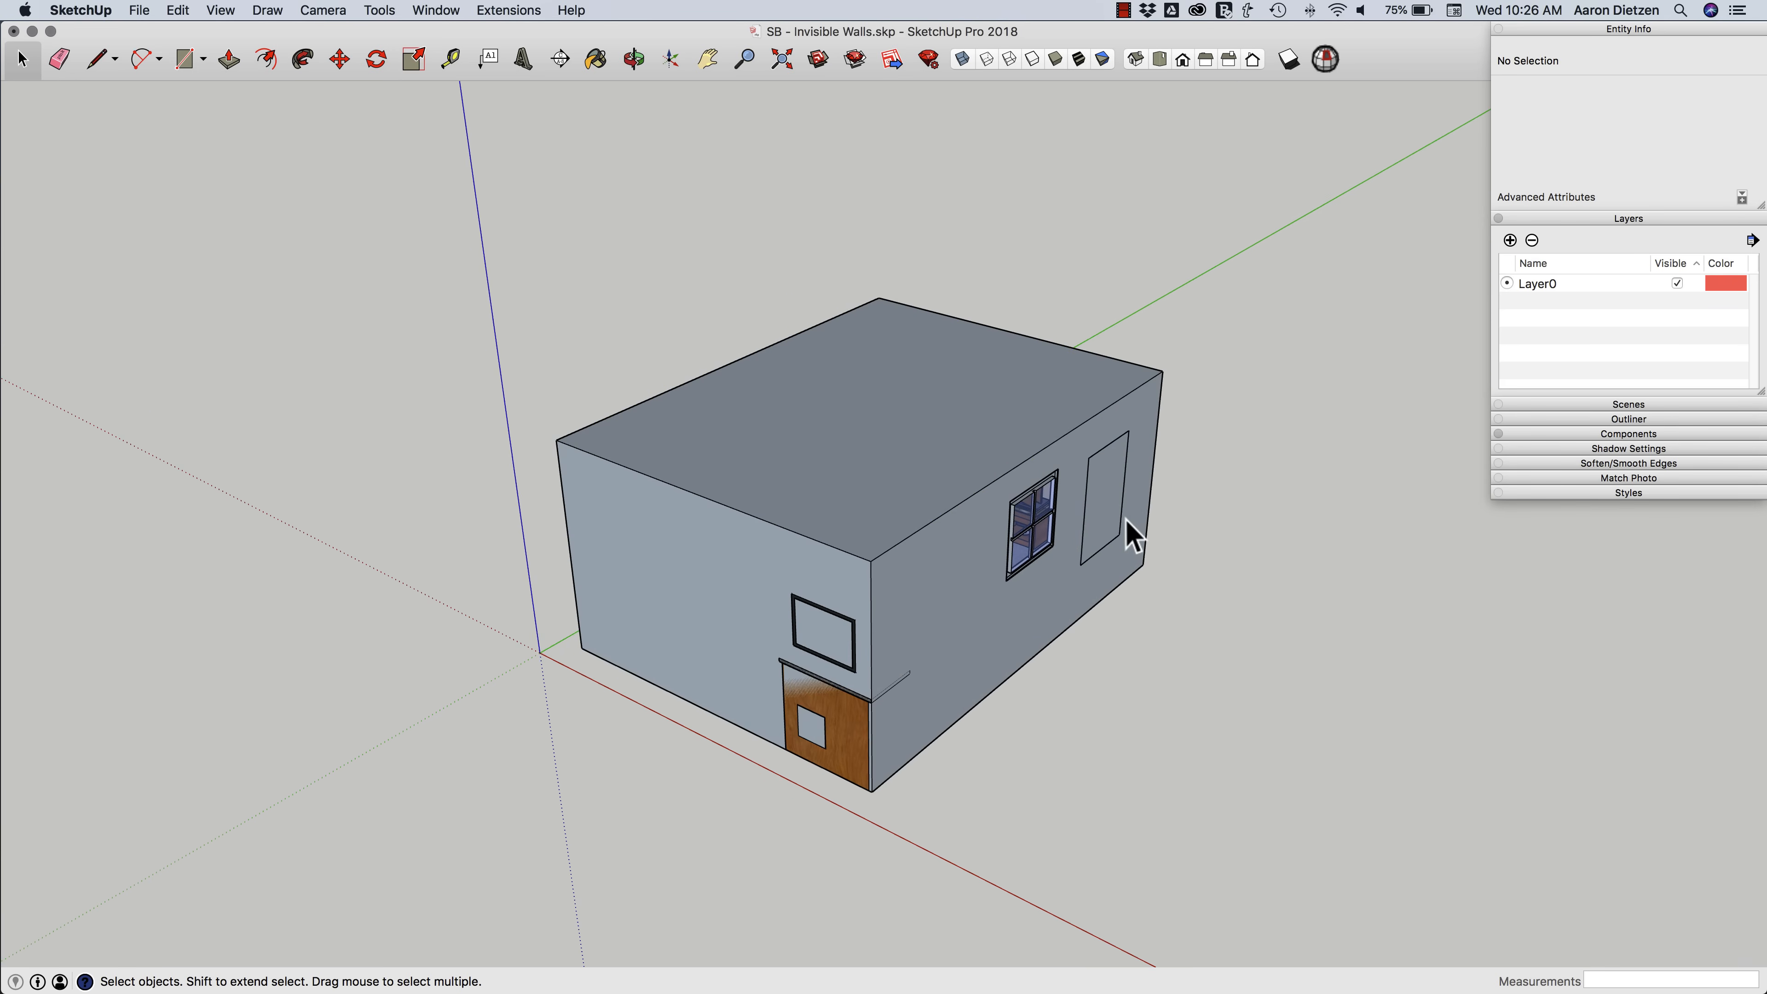
pyautogui.moveTo(945, 647)
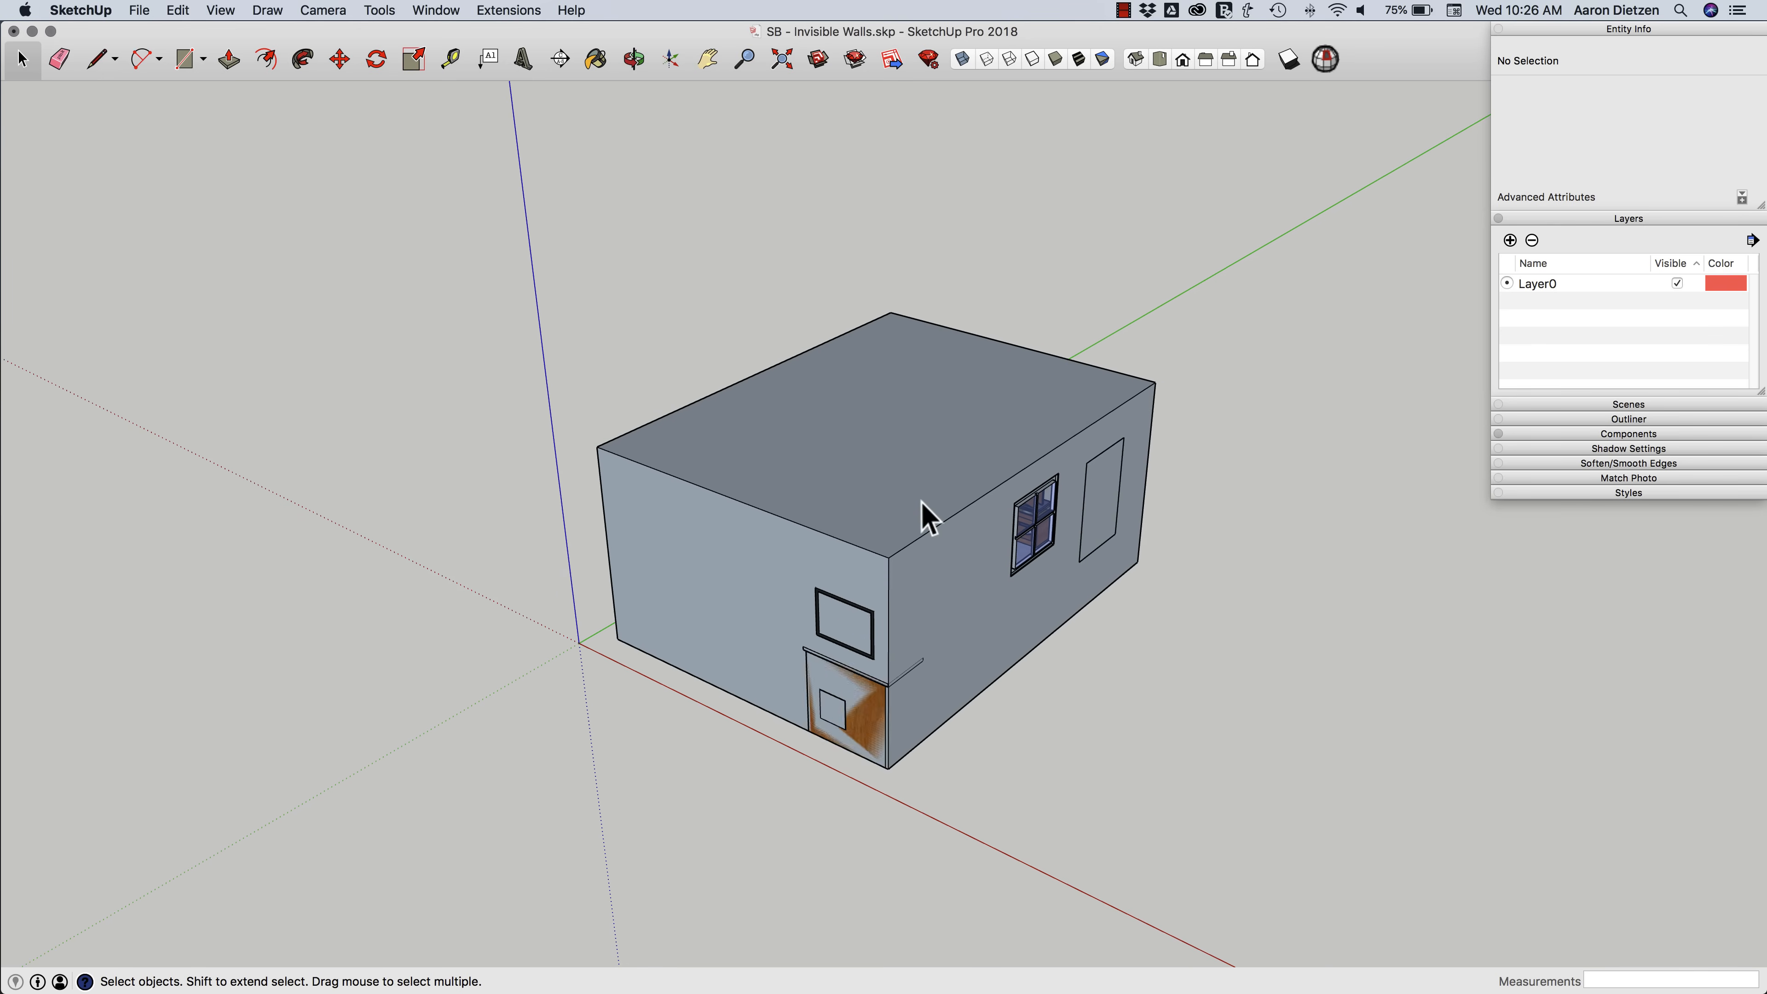
pyautogui.moveTo(924, 513); pyautogui.dragTo(958, 507)
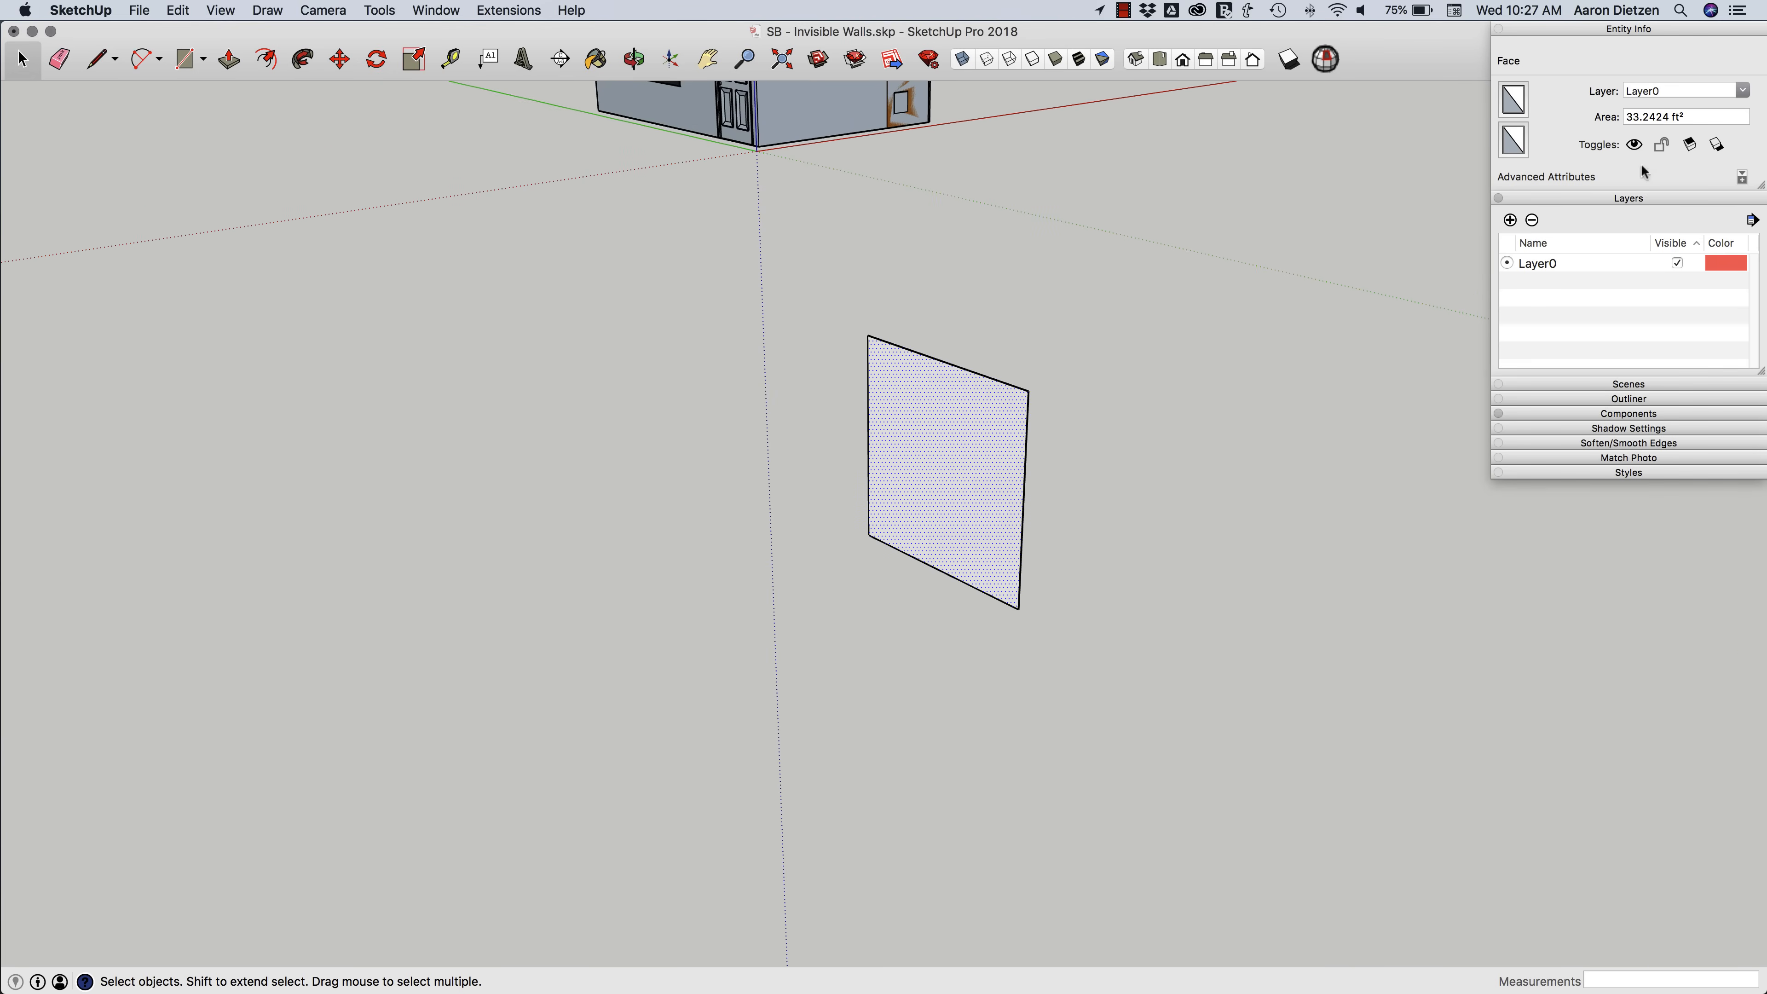
pyautogui.moveTo(1568, 112)
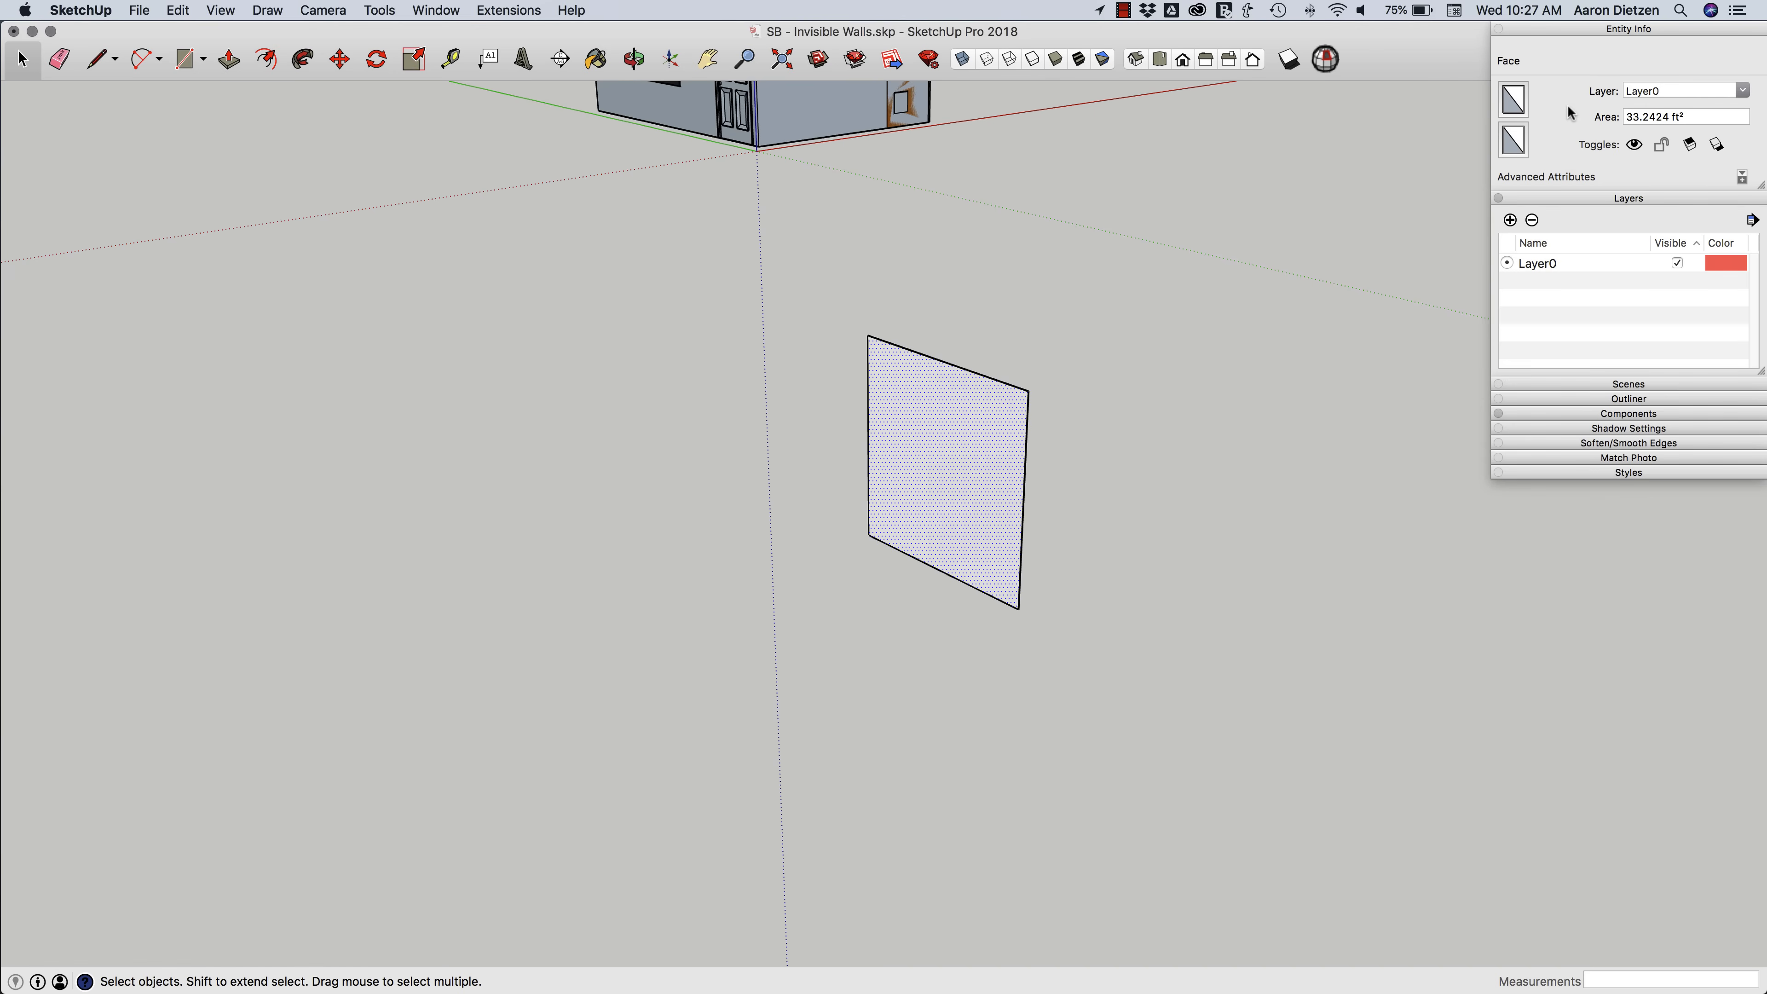
pyautogui.moveTo(1527, 117)
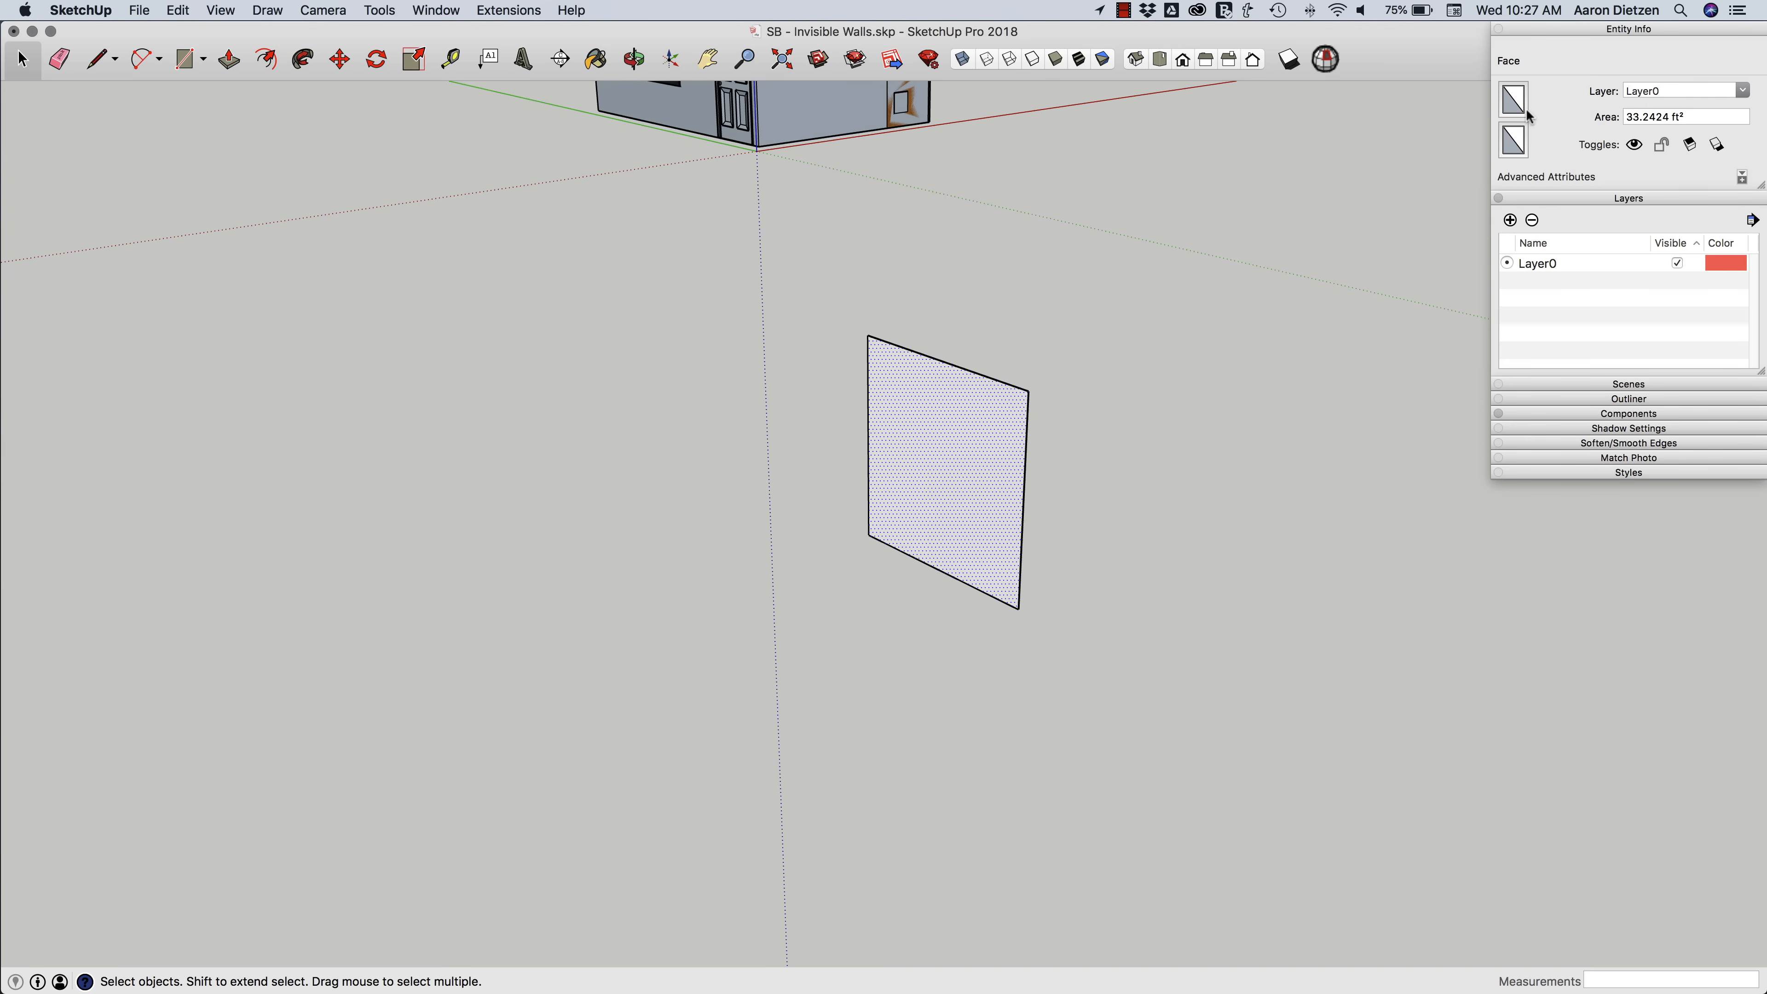
pyautogui.moveTo(1509, 137)
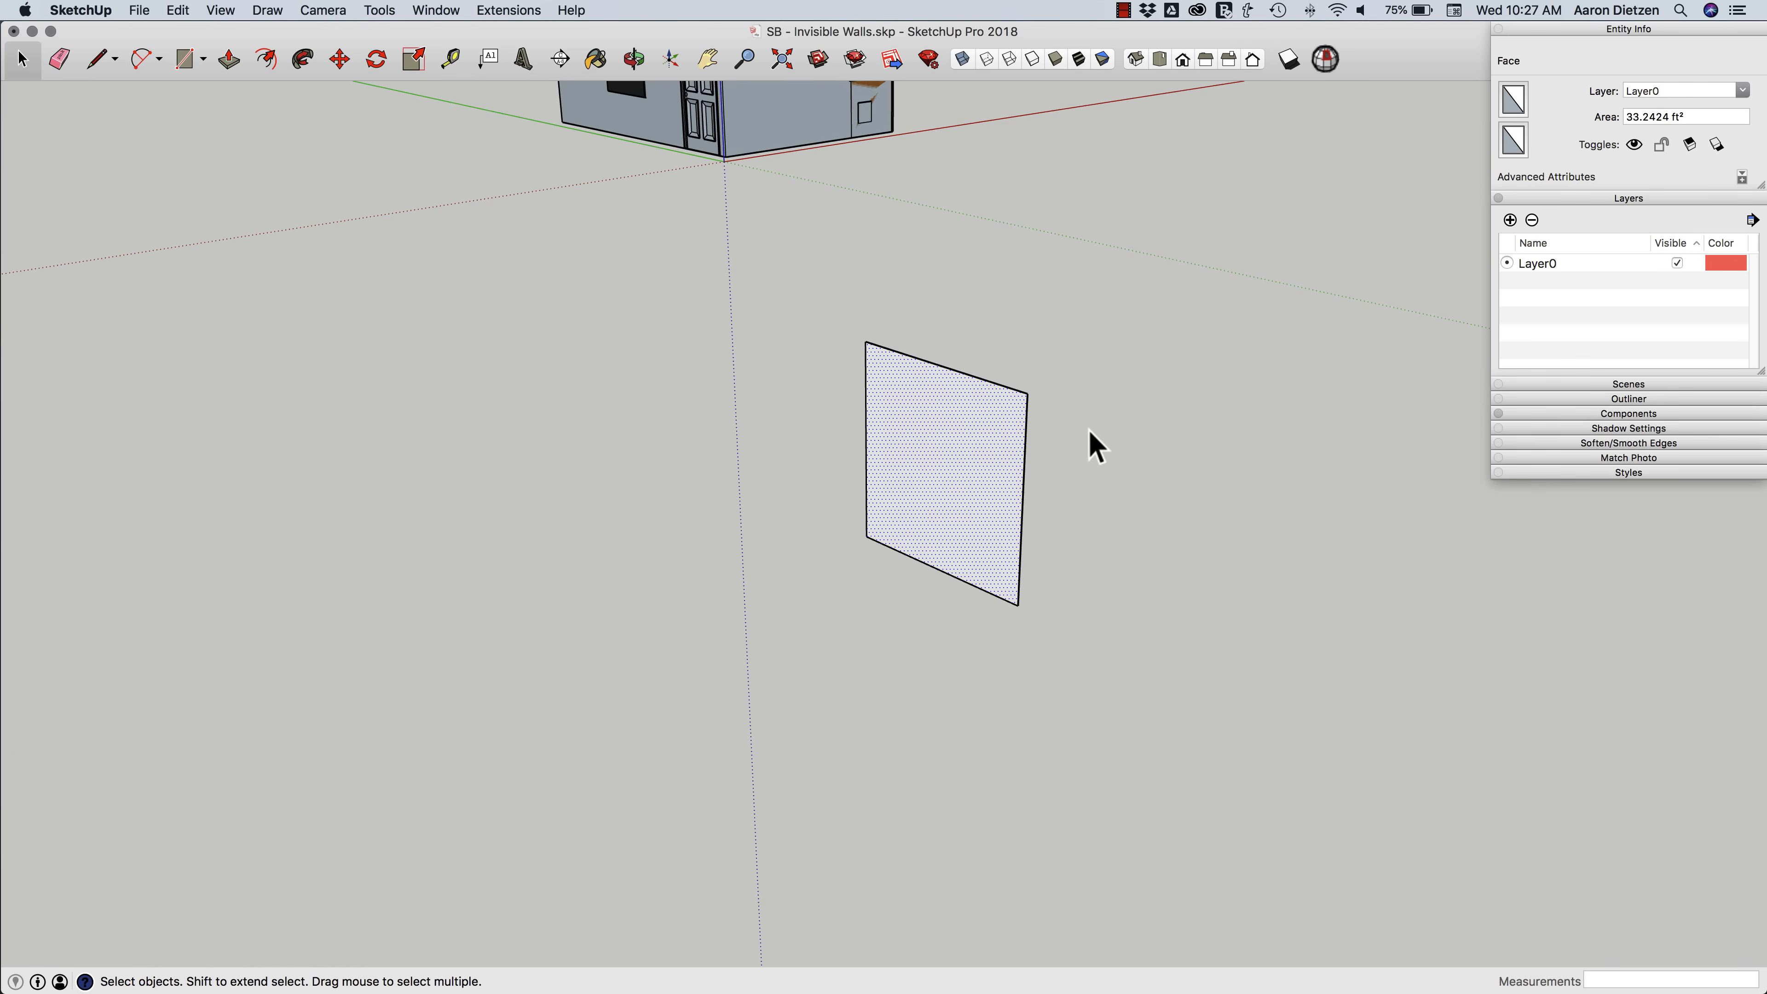
# - Paint the front of the test face red from the Materials palette
pyautogui.click(596, 59)
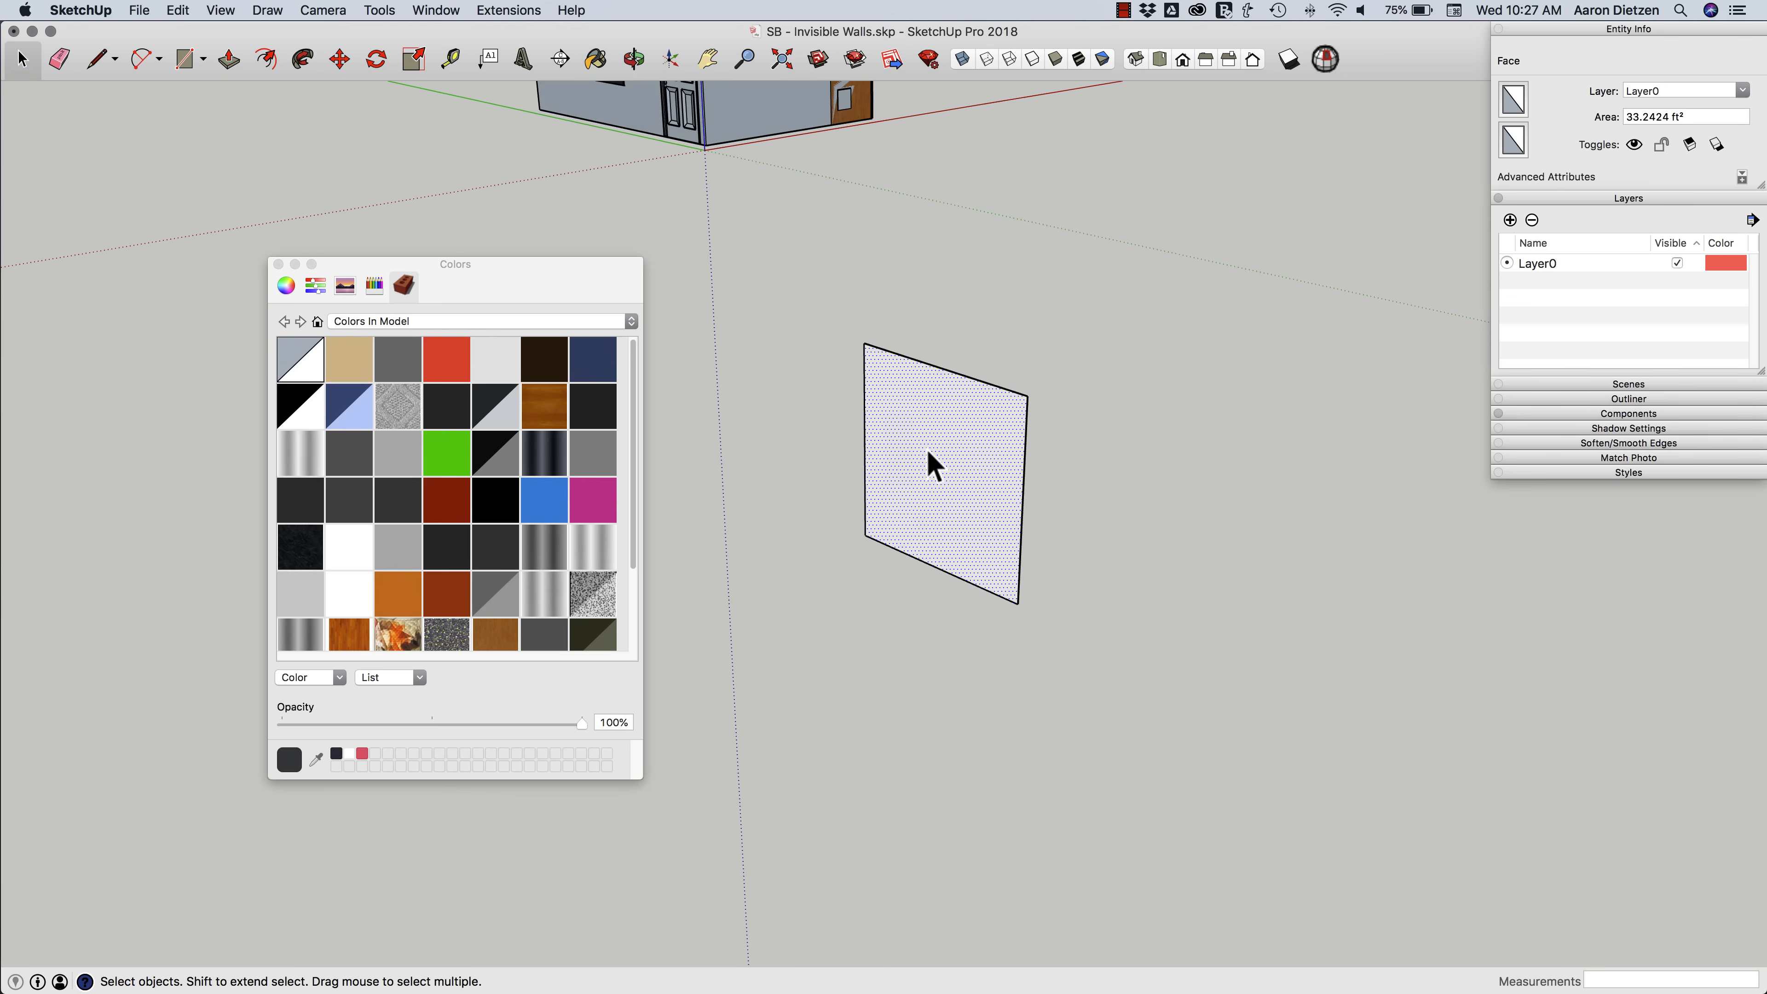
pyautogui.moveTo(842, 554)
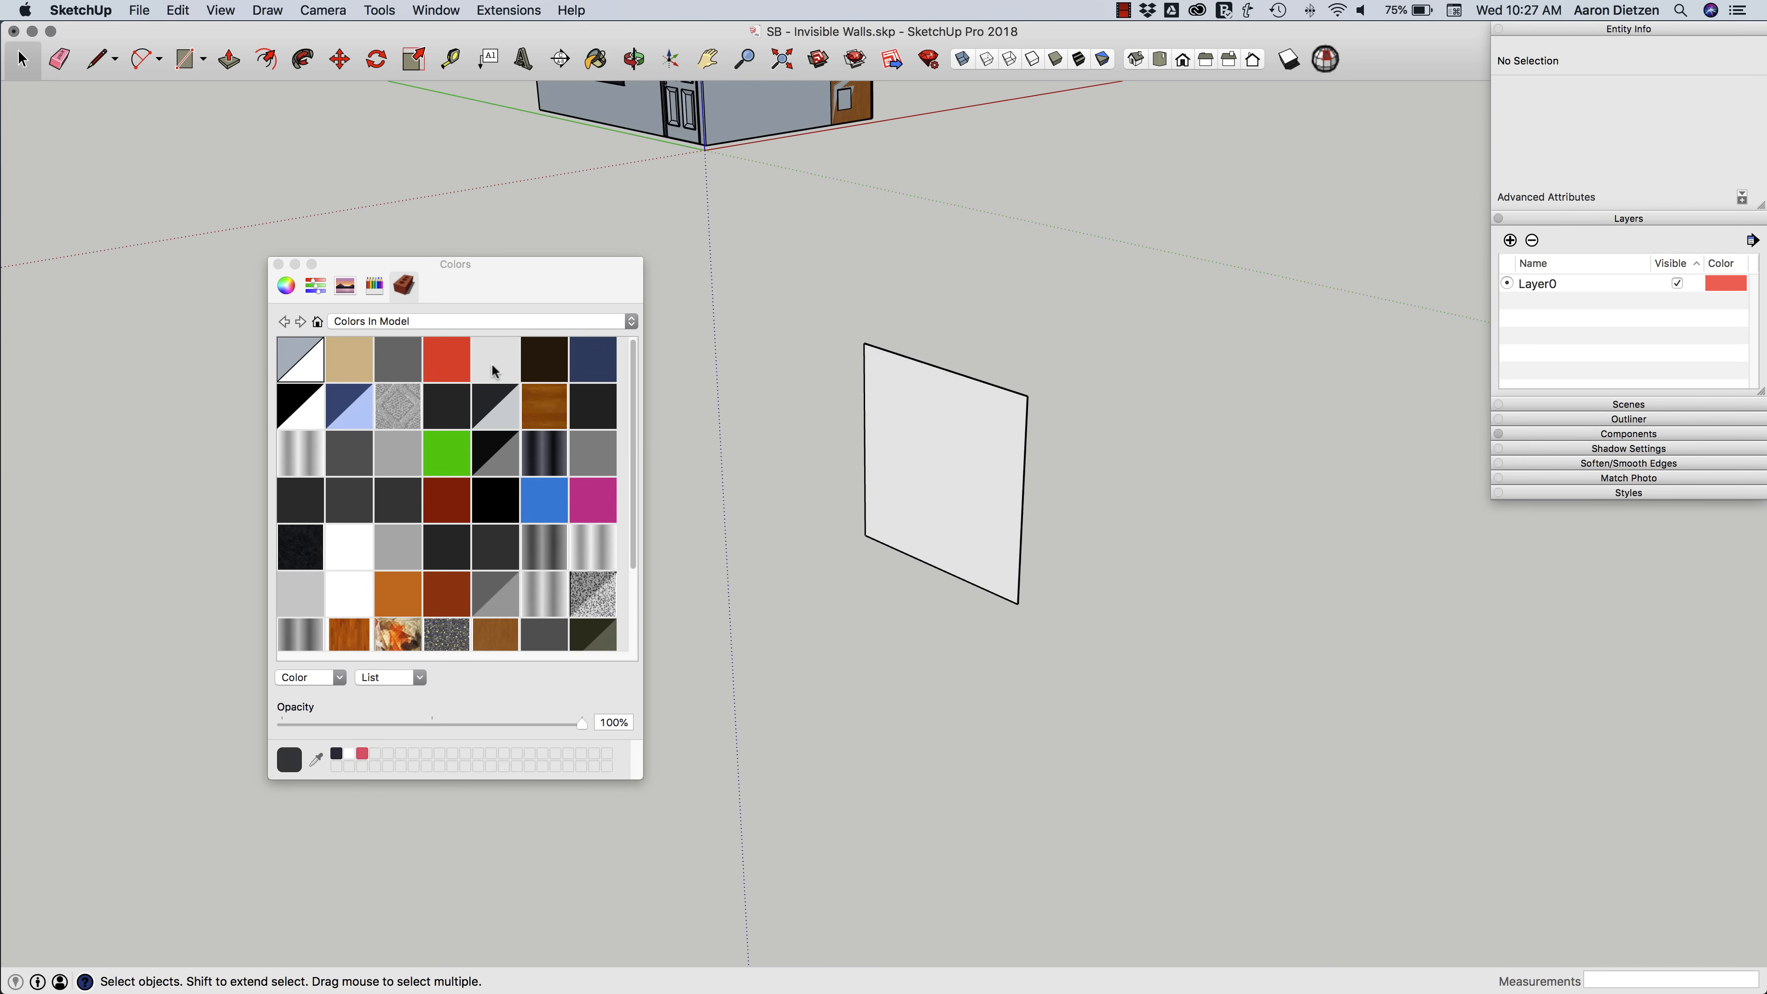
pyautogui.click(446, 358)
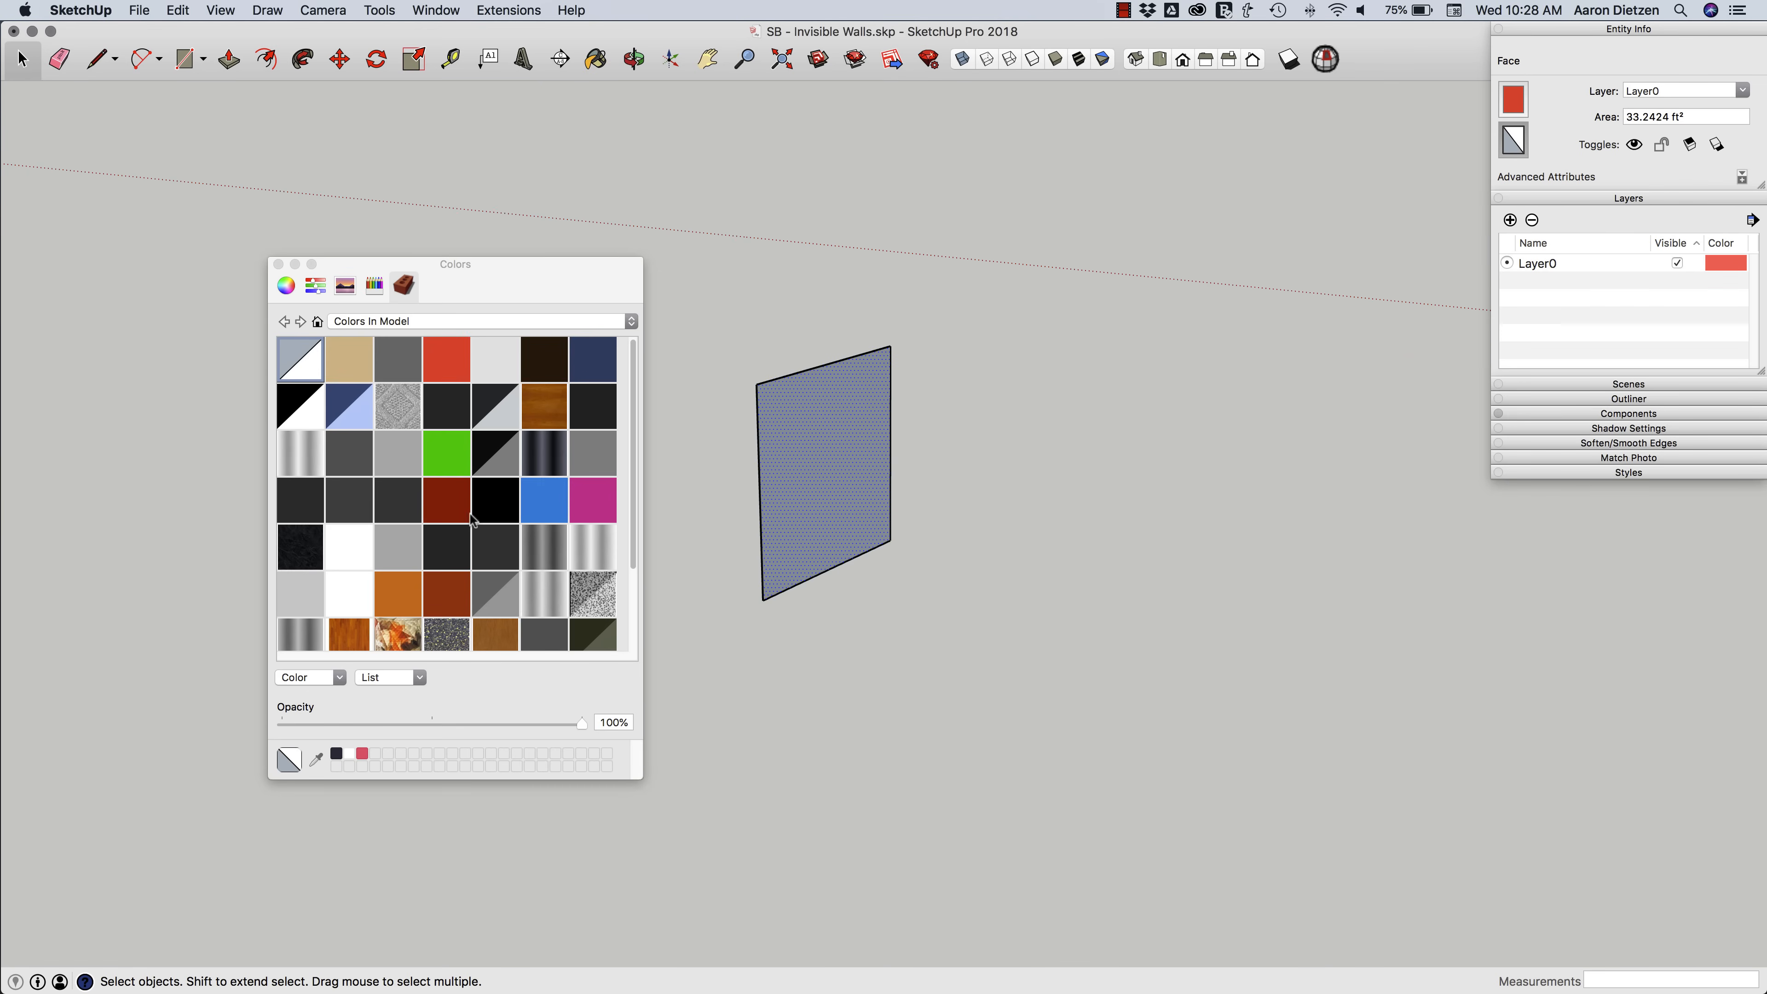
pyautogui.moveTo(364, 696)
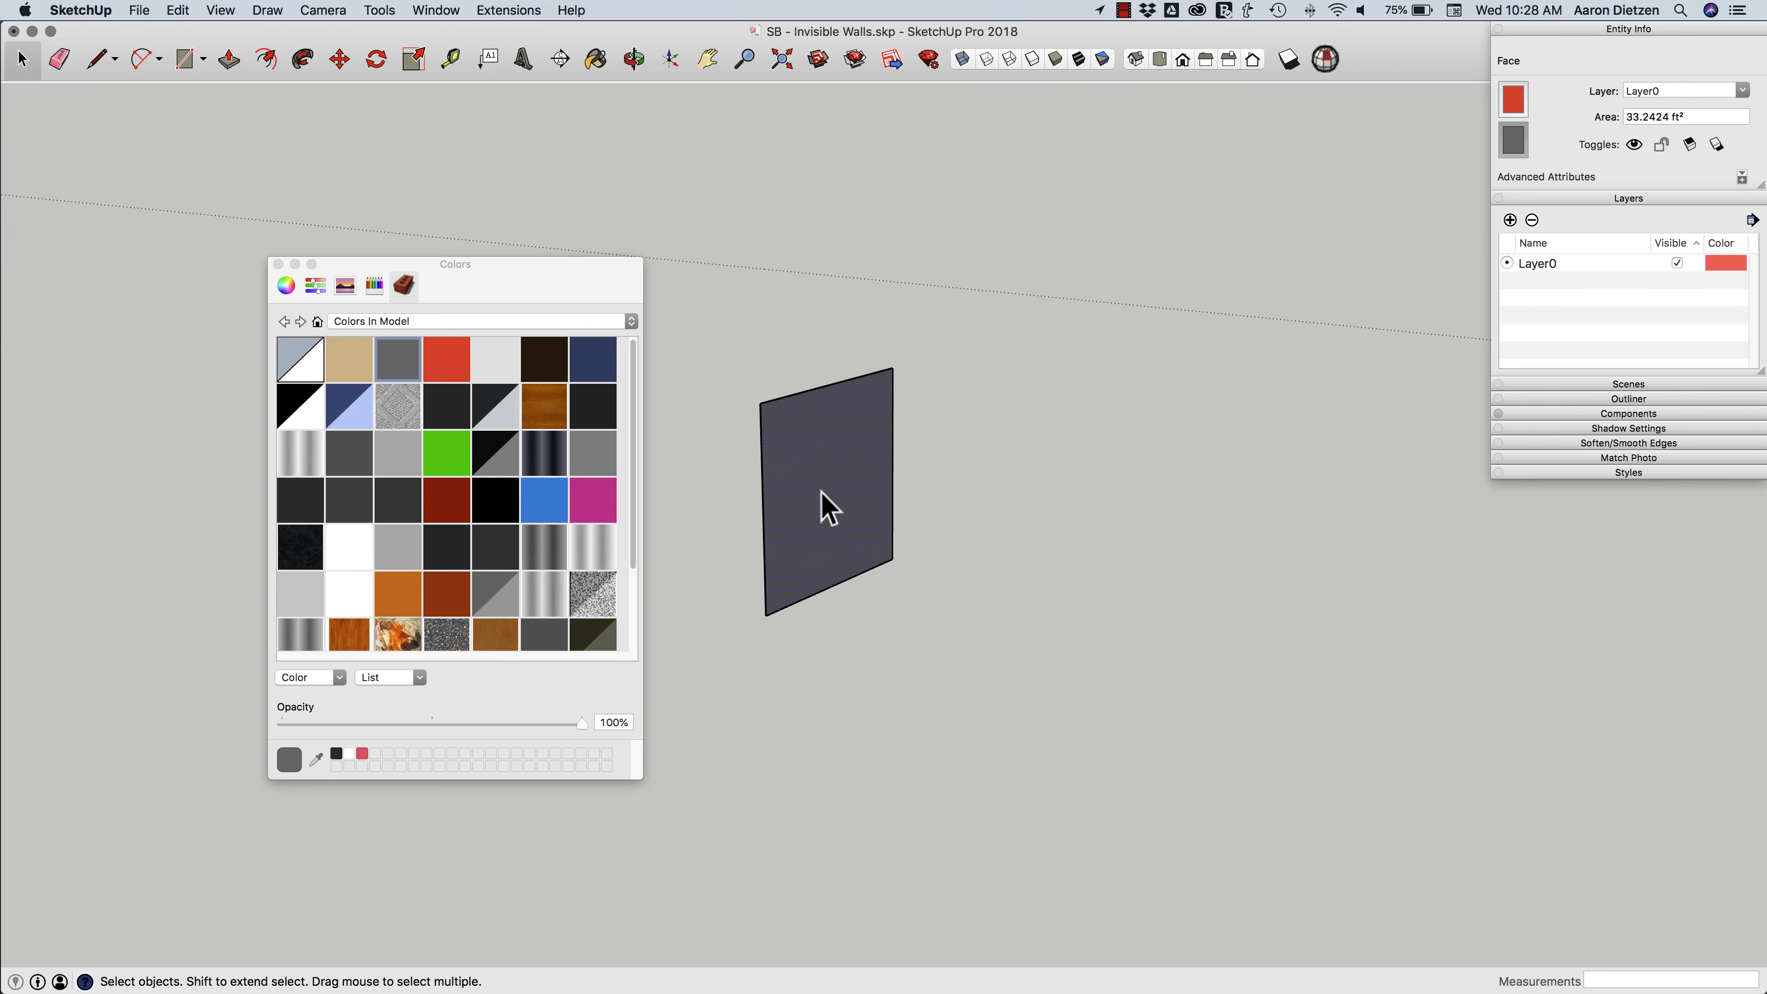
# - Lower the back material's opacity to 0% so the test face shows only as an outline
pyautogui.moveTo(583, 722); pyautogui.dragTo(561, 722)
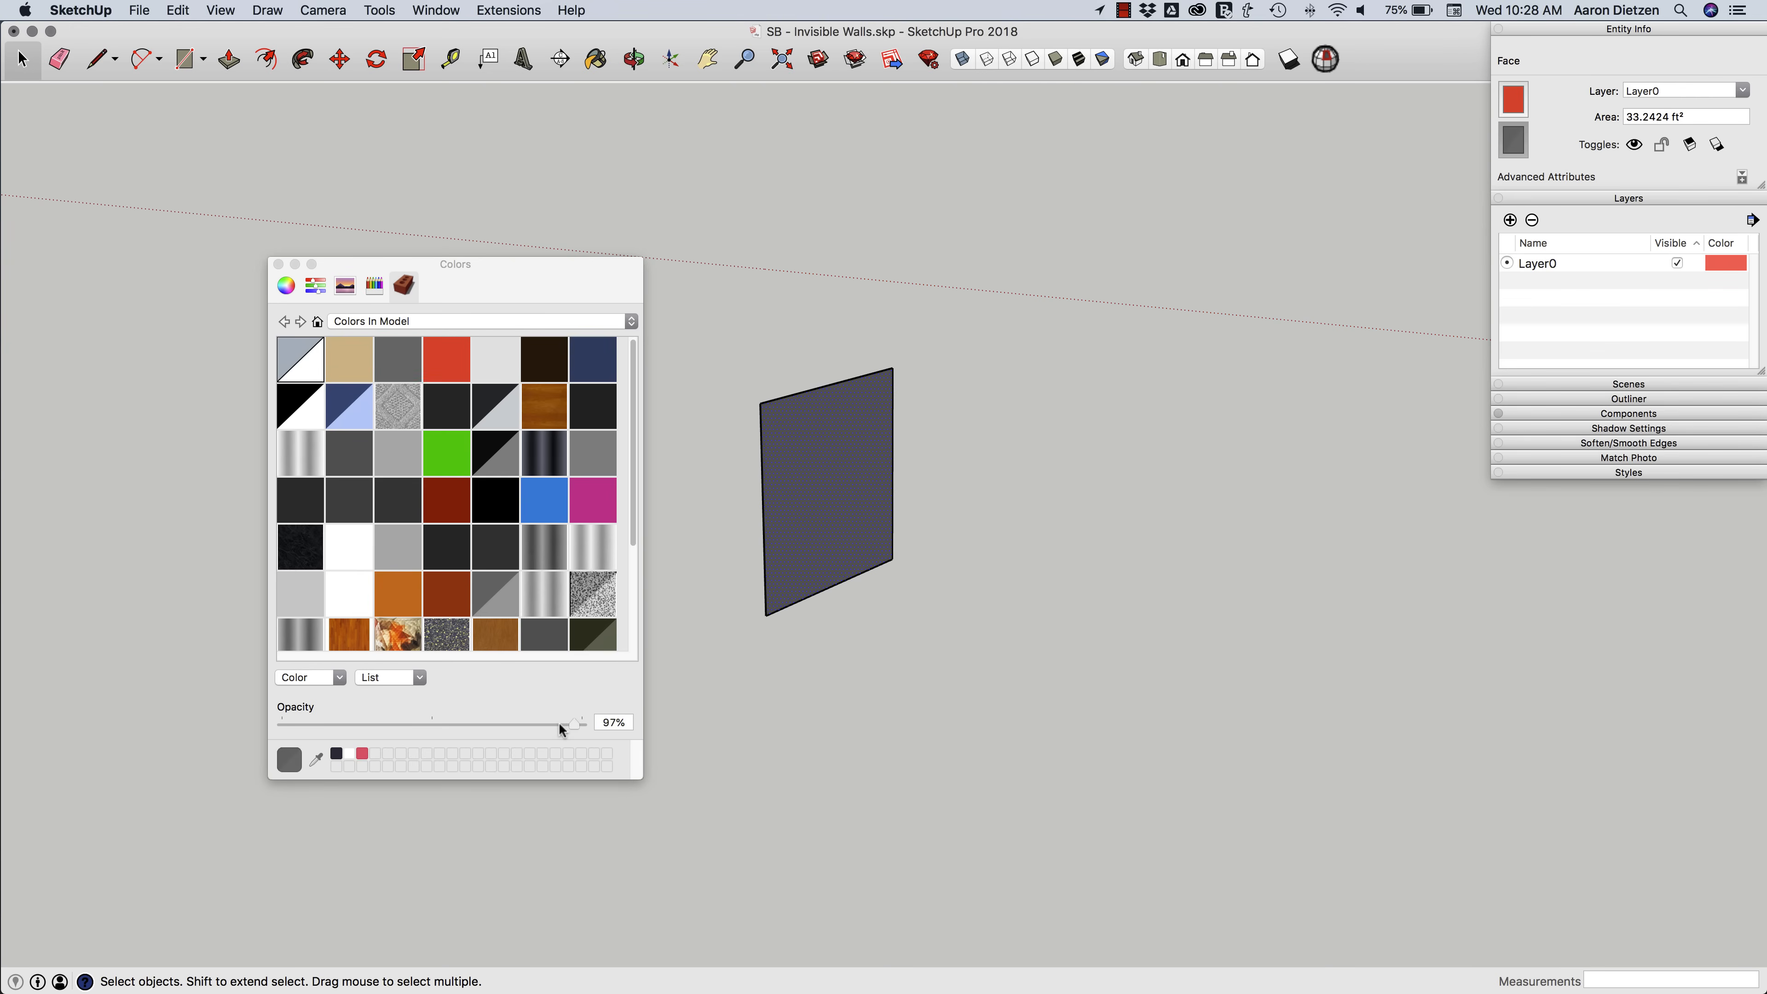
pyautogui.moveTo(560, 722); pyautogui.dragTo(320, 722)
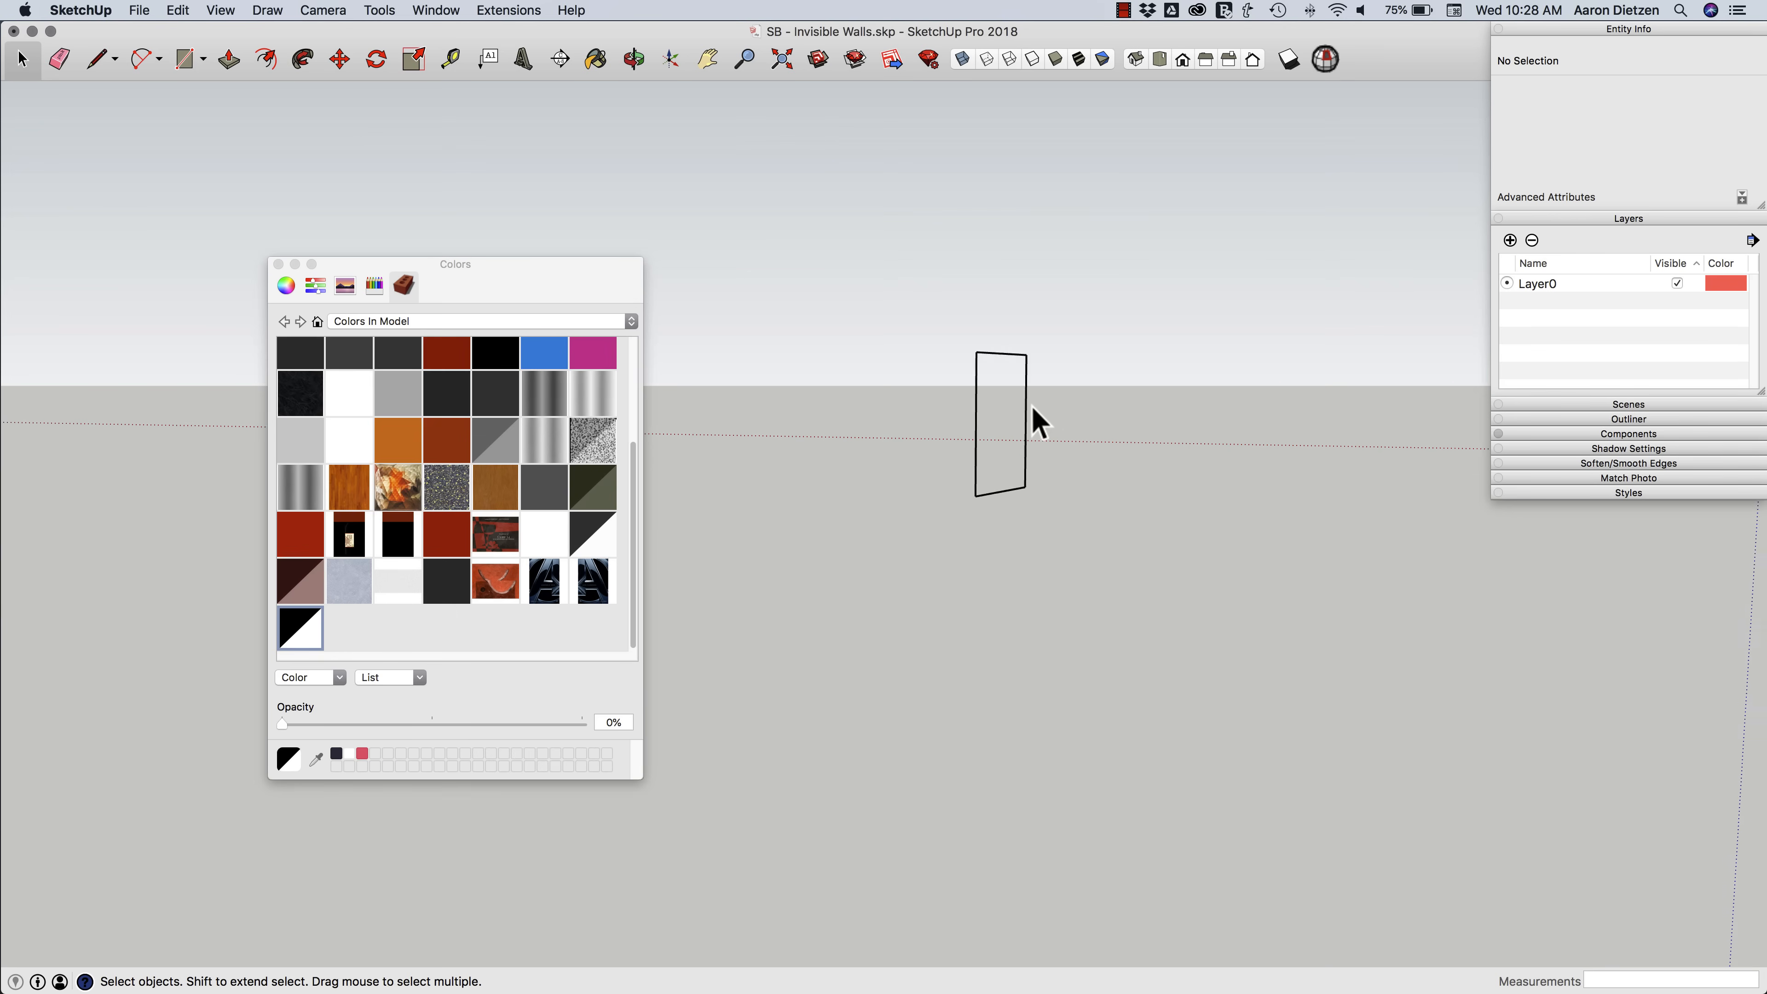
pyautogui.moveTo(1001, 422); pyautogui.dragTo(929, 456)
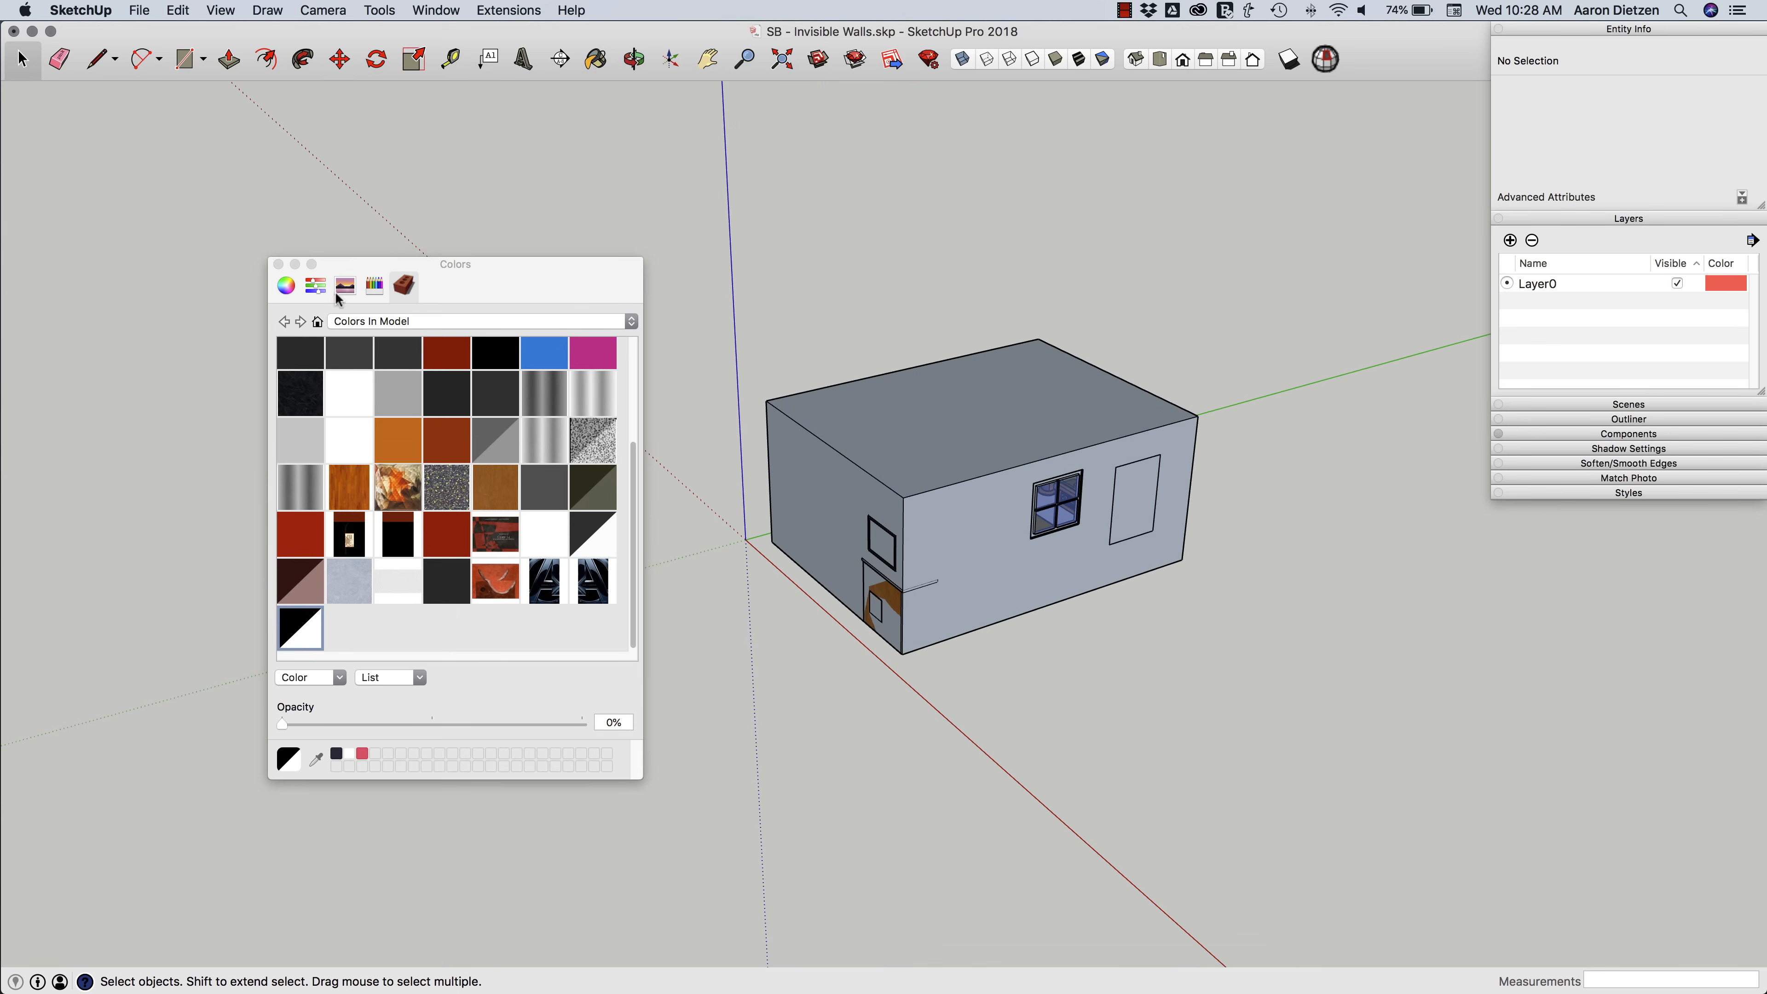
# - Paint the wall and ceiling back faces with the 0% opacity material, revealing the room inside
pyautogui.moveTo(454, 265); pyautogui.dragTo(185, 111)
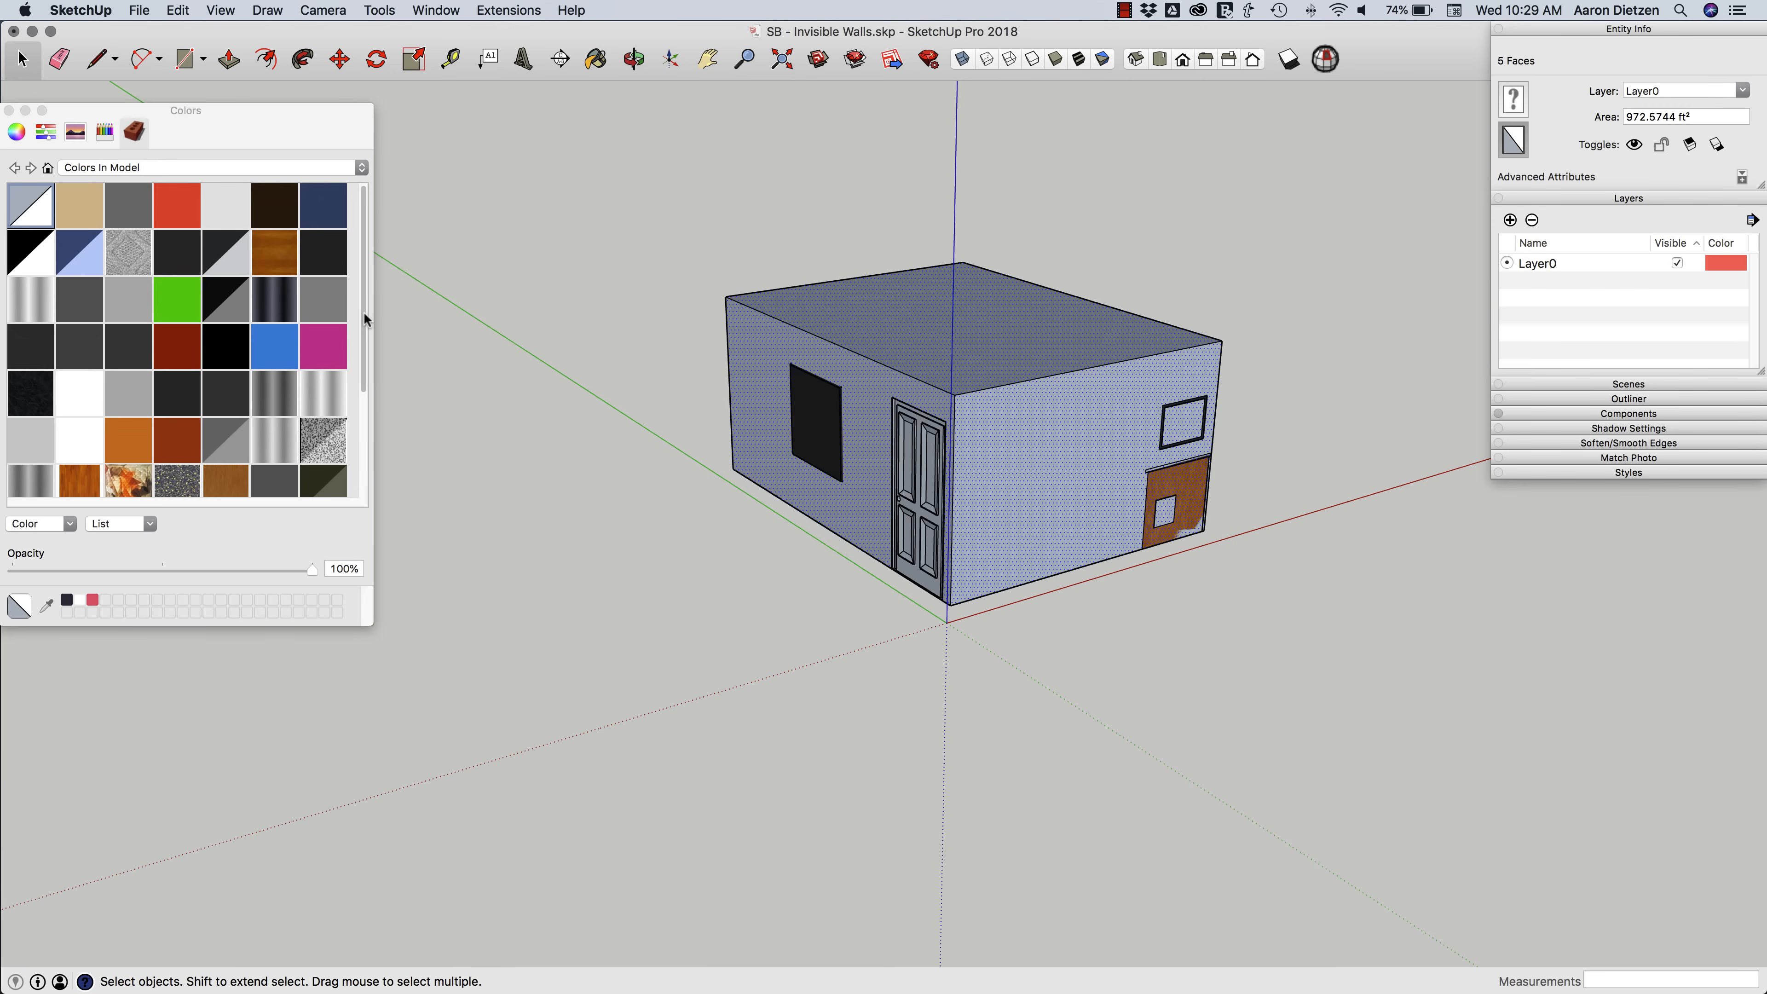
pyautogui.scroll(-3)
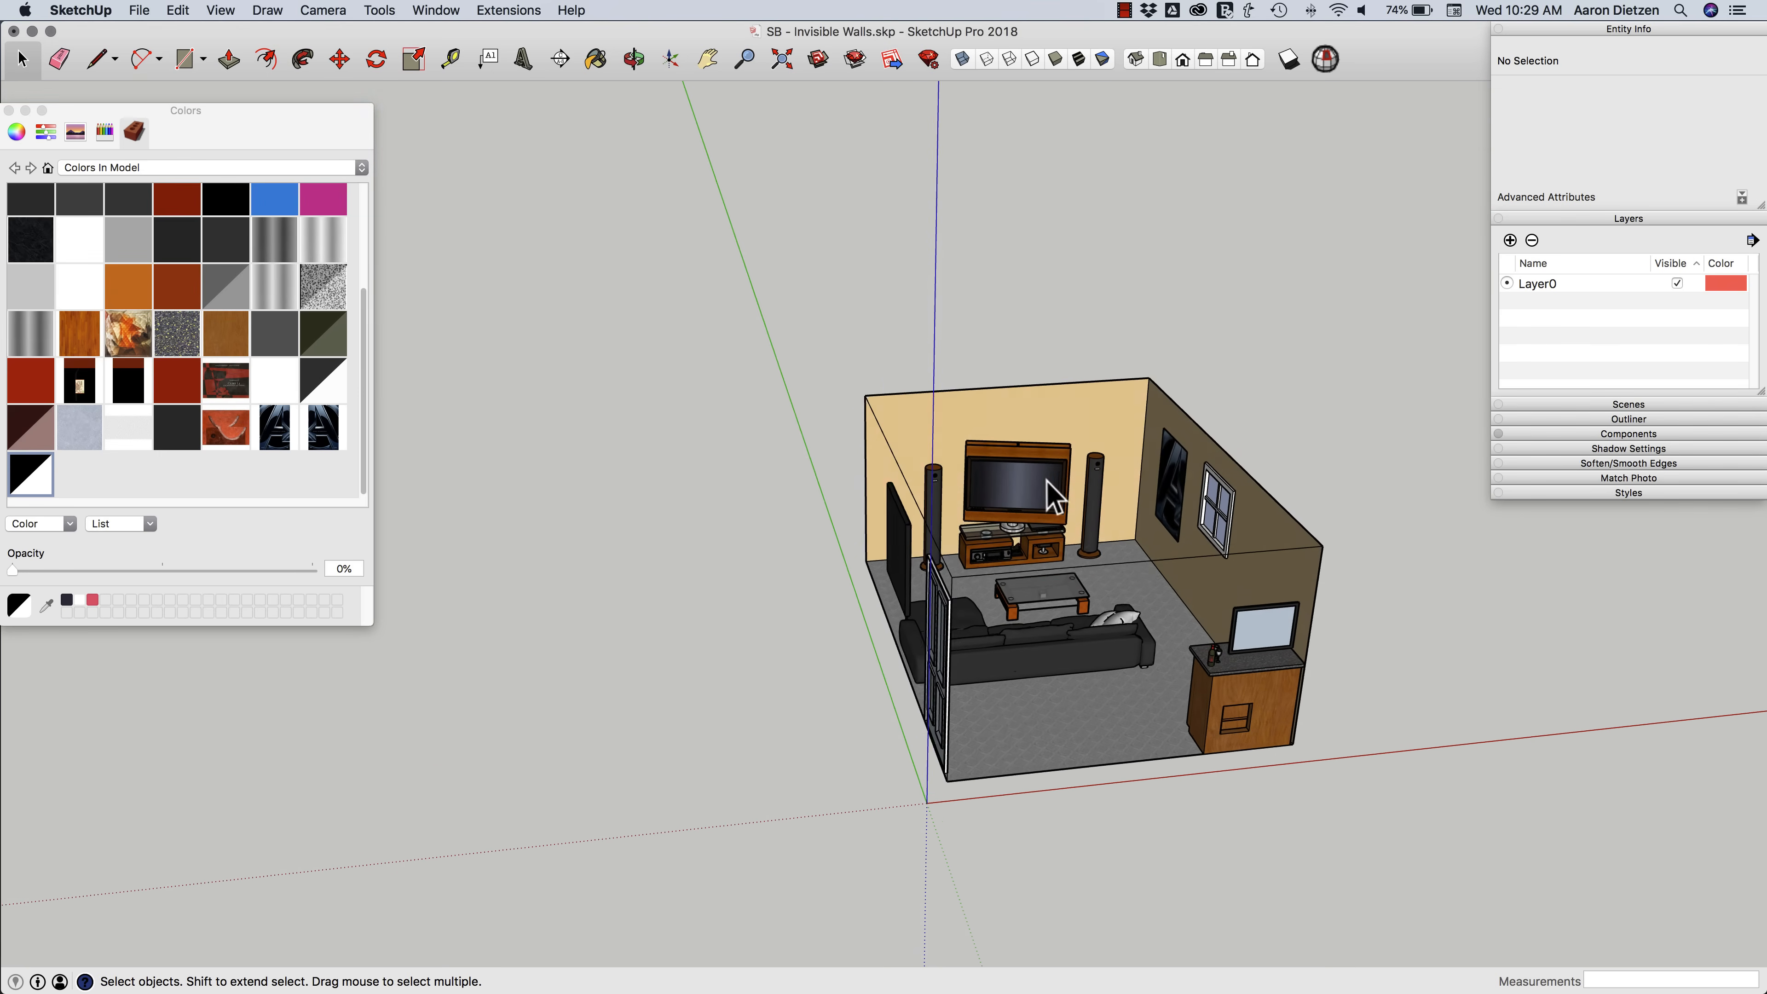
pyautogui.moveTo(1048, 496); pyautogui.dragTo(693, 434)
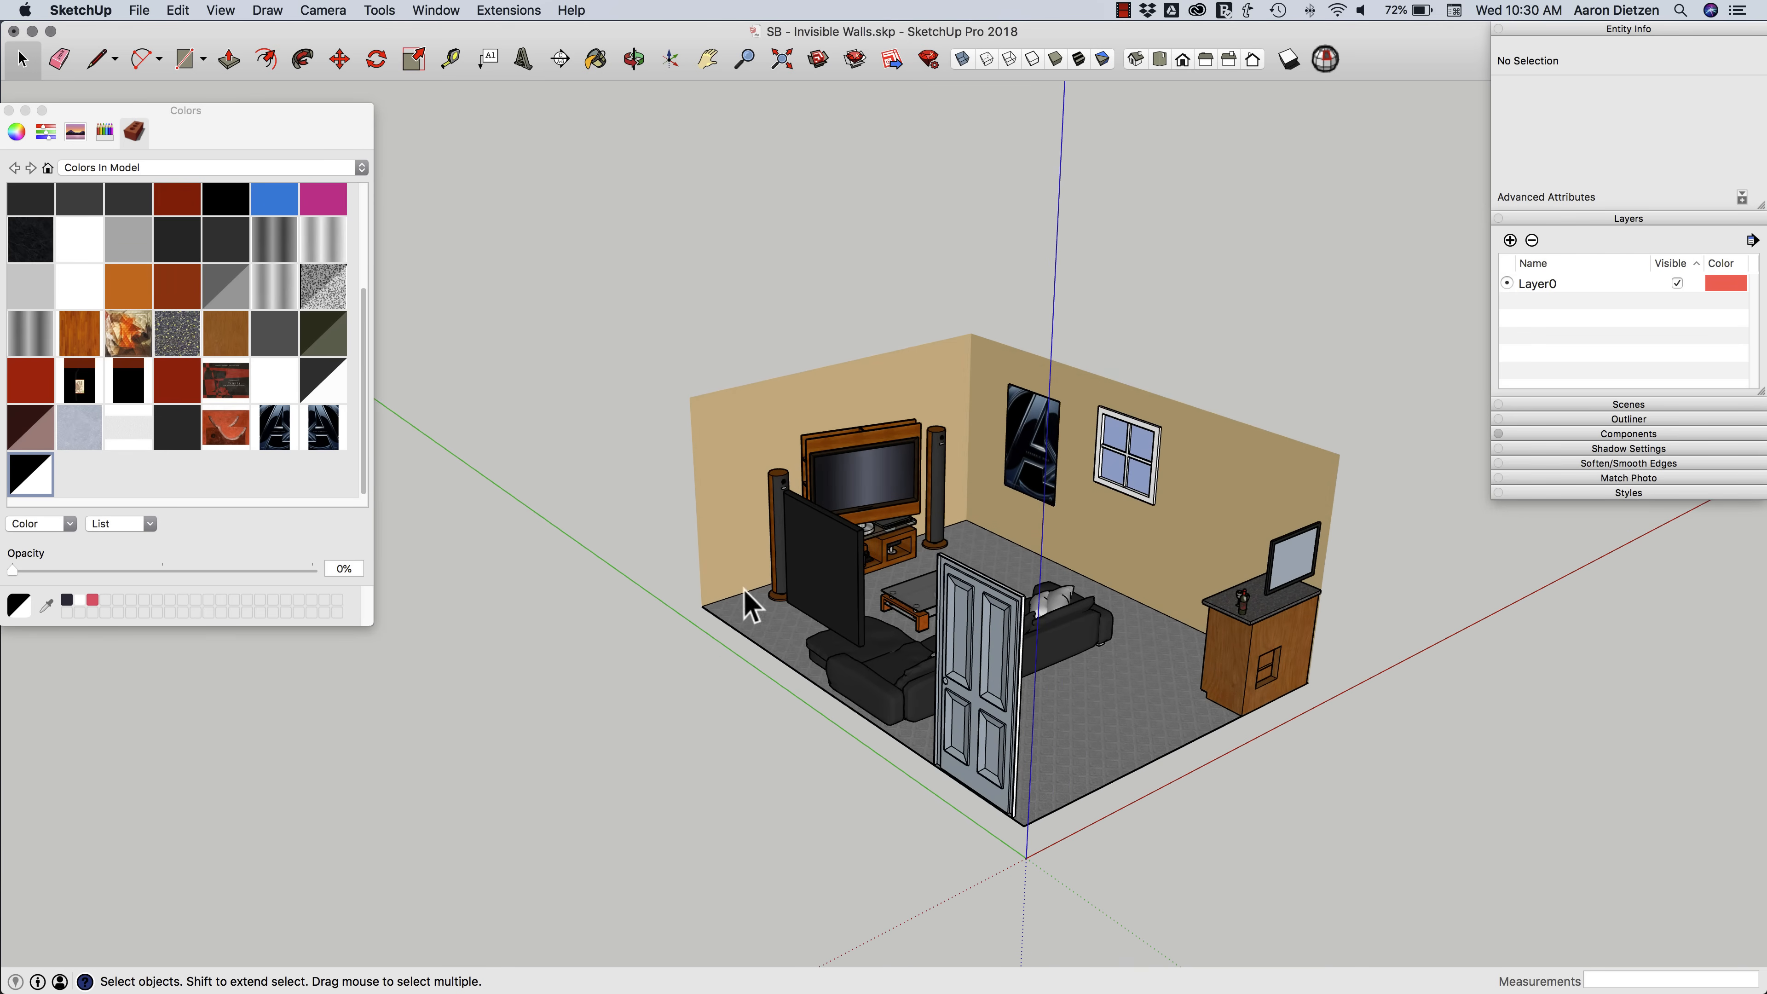
pyautogui.moveTo(1061, 552)
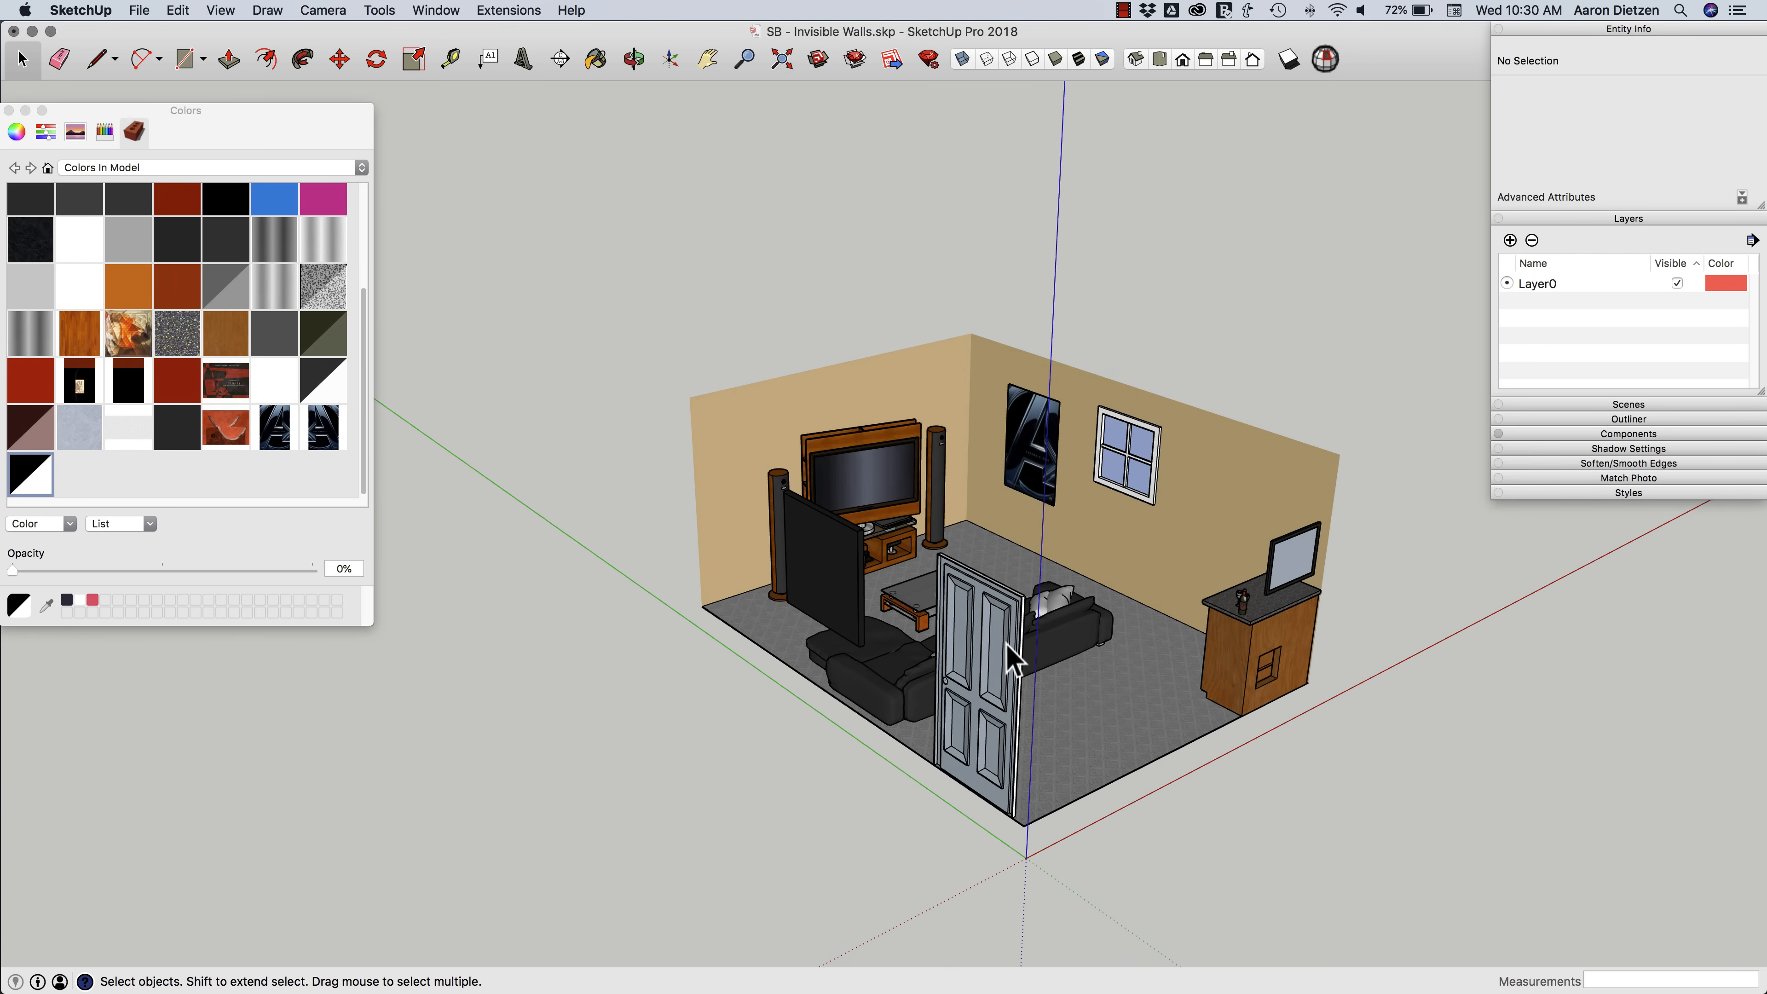
# - Assign the door, small monitor and dark panel to a new layer named Invisible
pyautogui.click(979, 664)
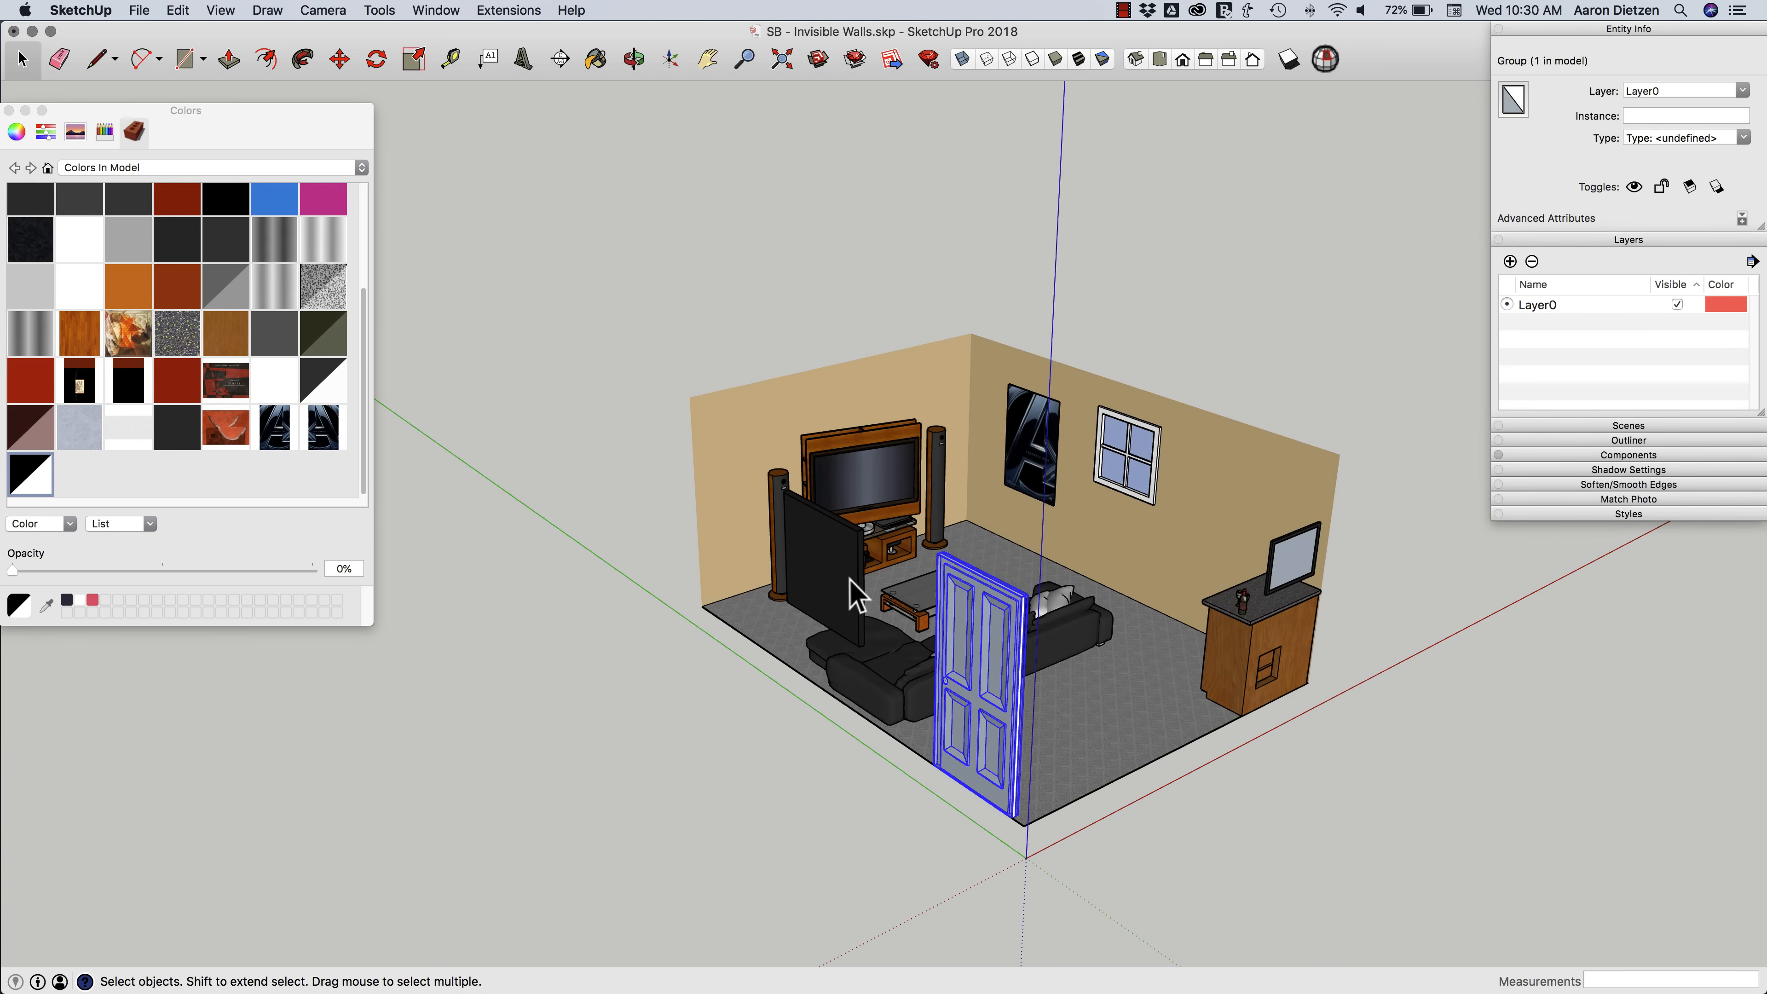
pyautogui.moveTo(1294, 577)
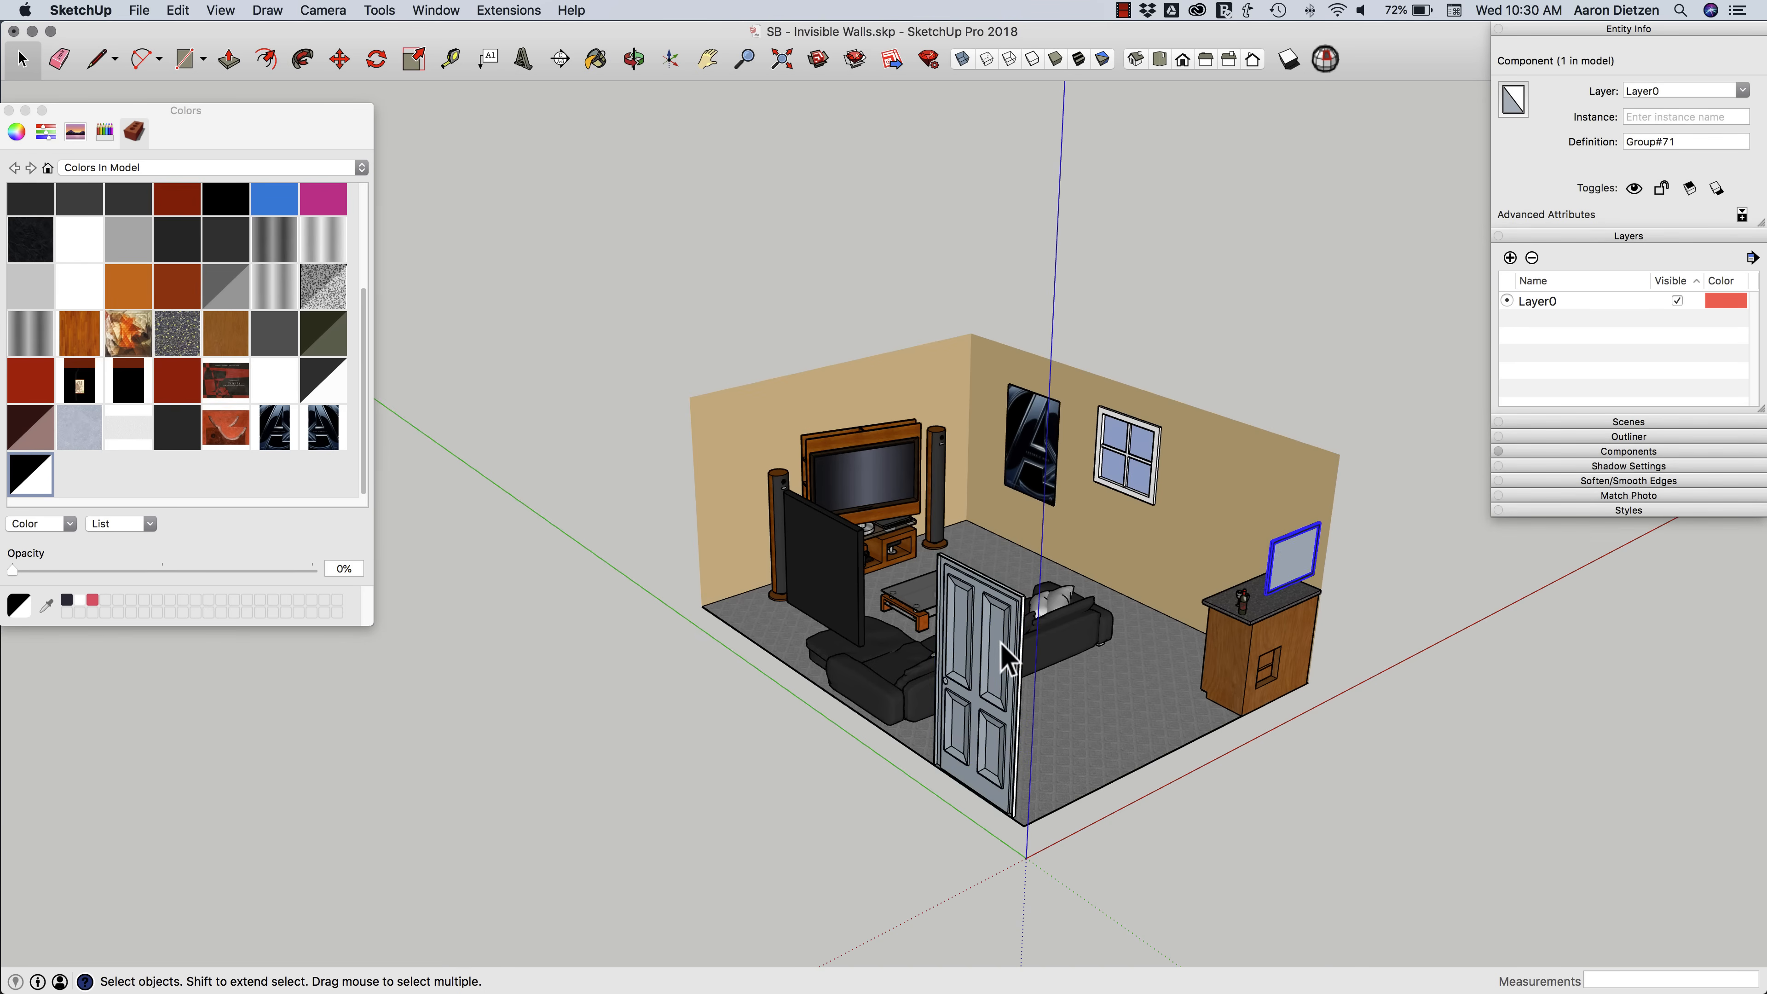
pyautogui.click(974, 665)
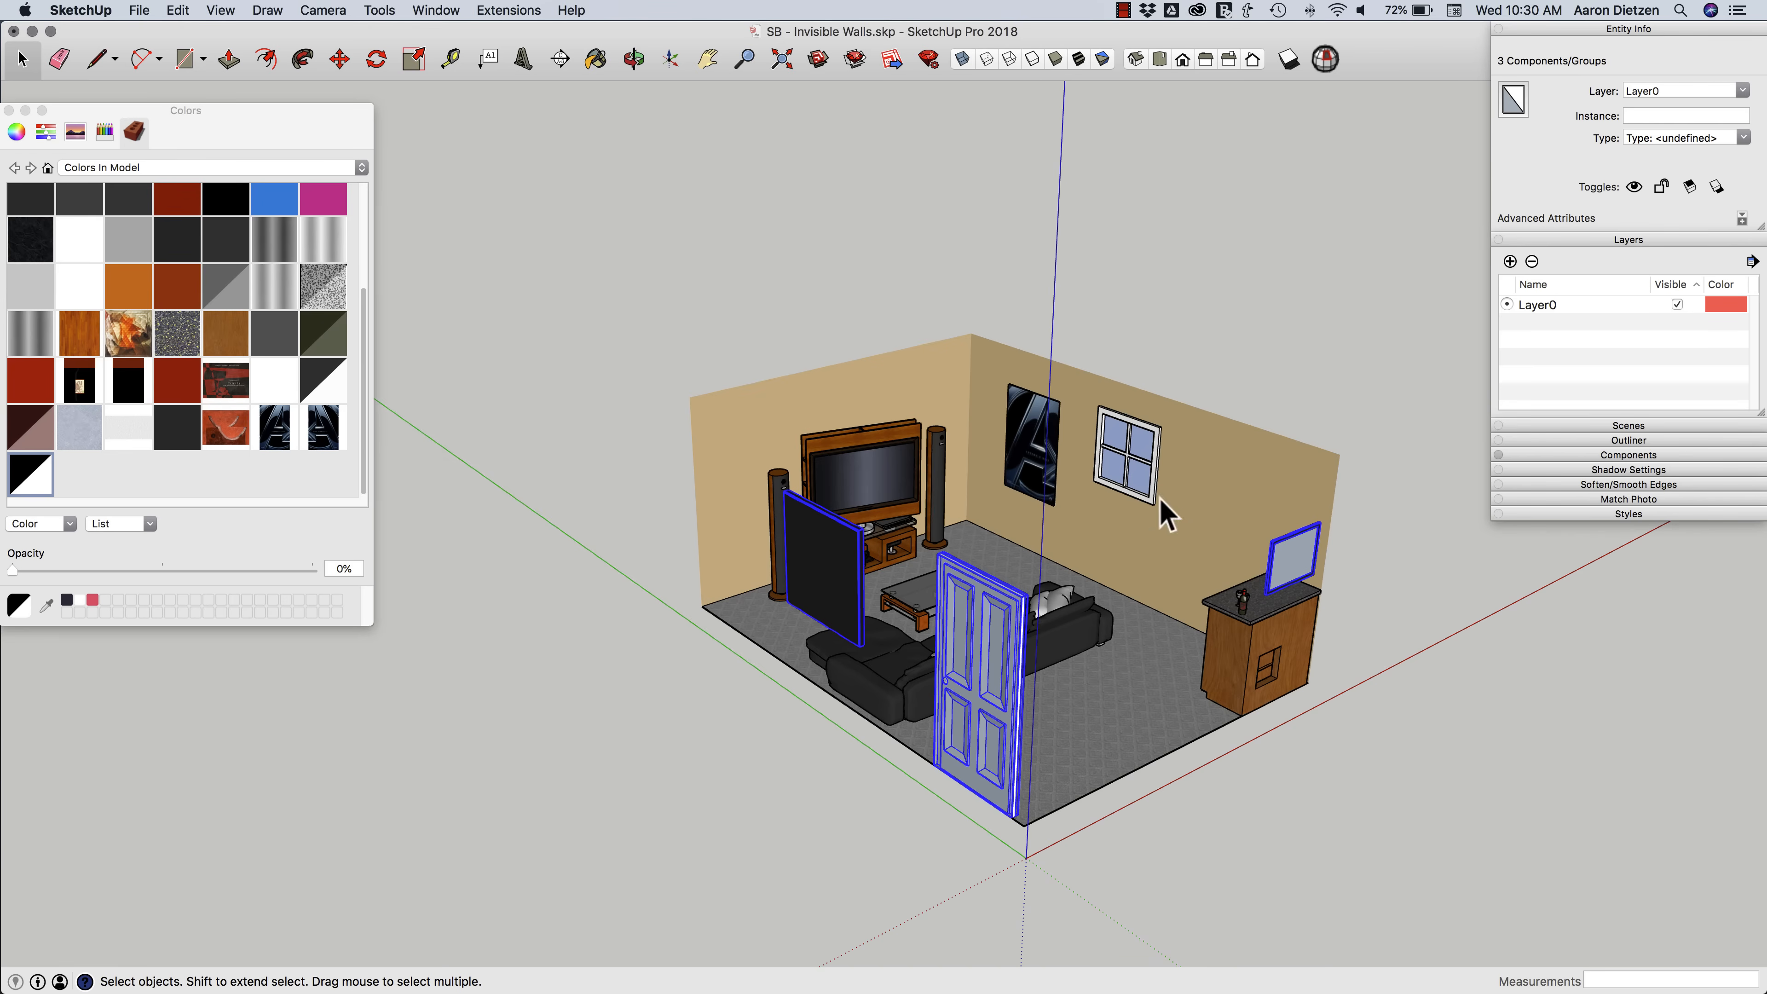
pyautogui.click(1678, 90)
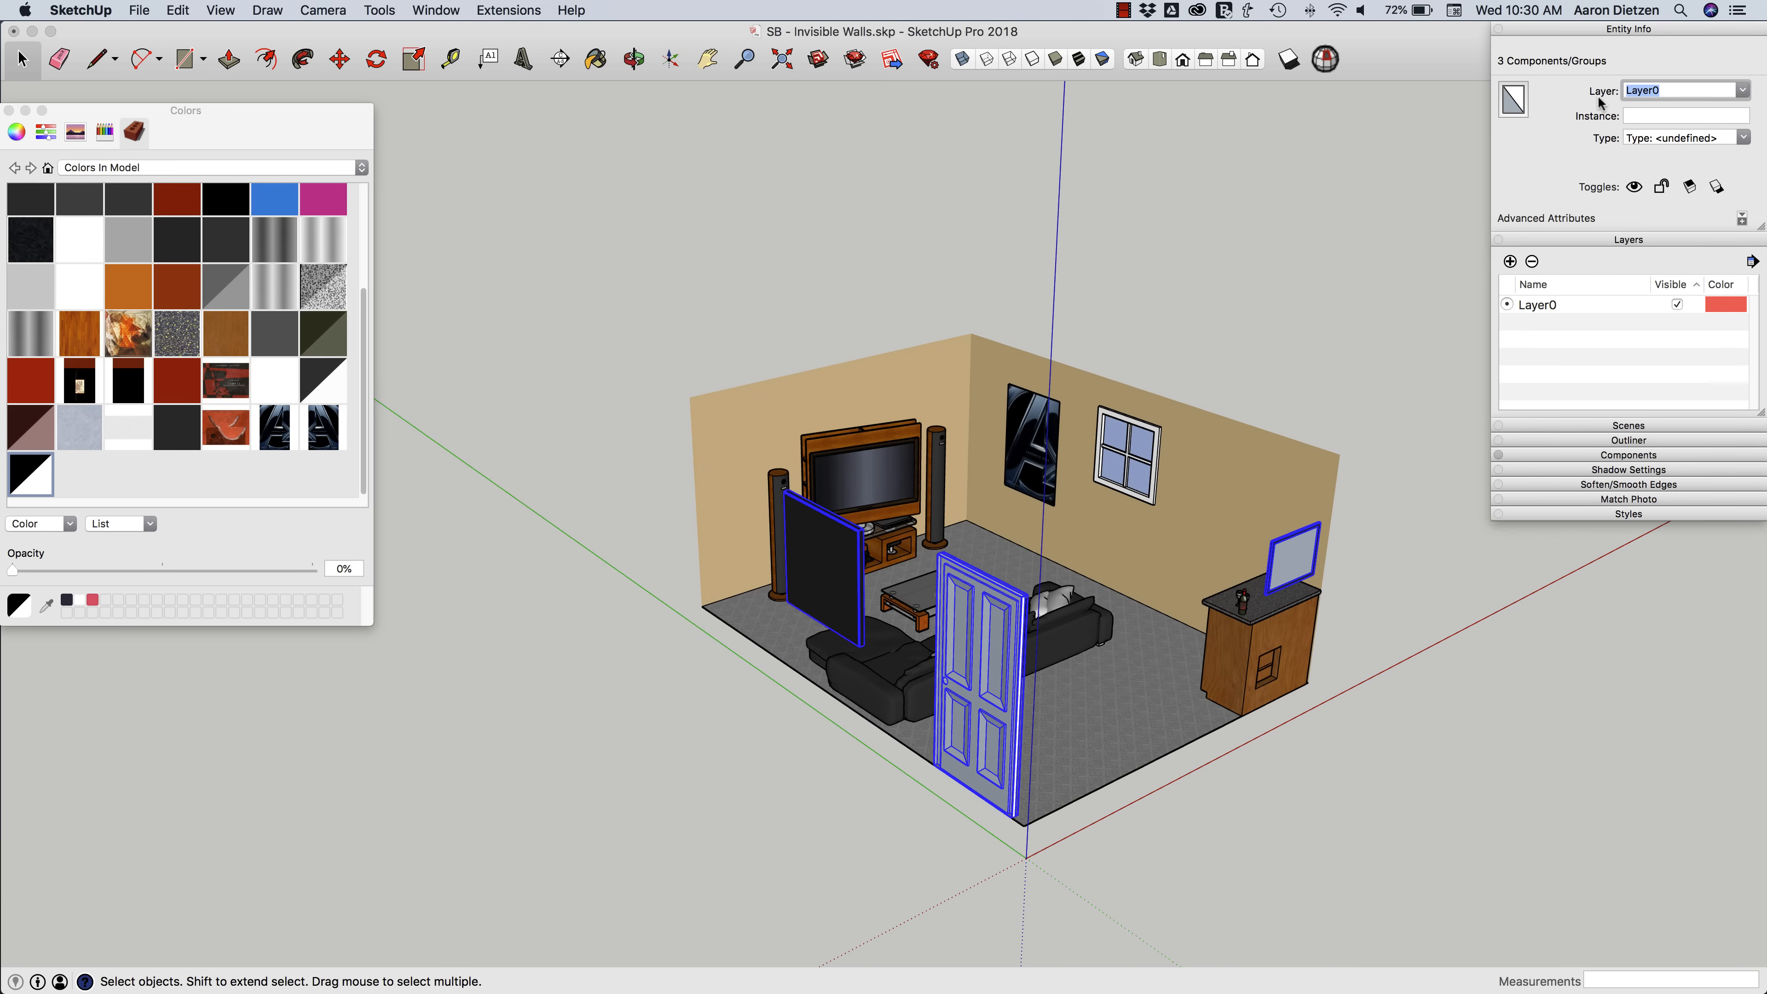
pyautogui.write('Invisible')
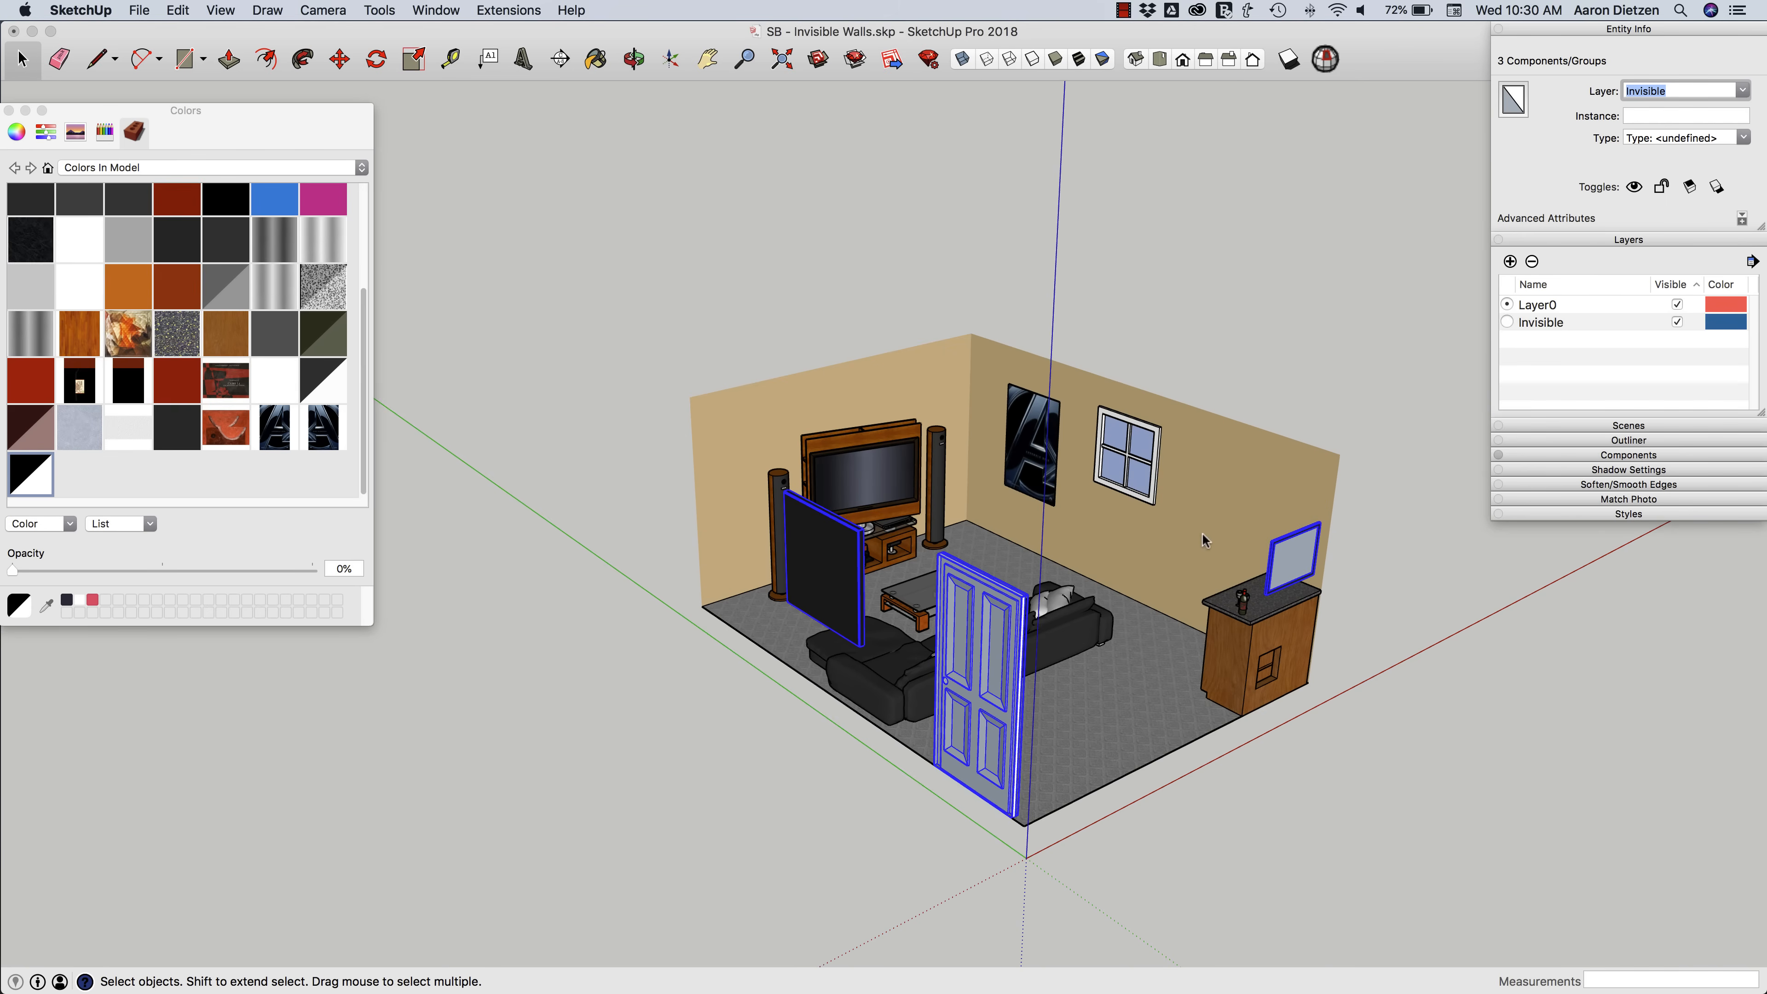
pyautogui.click(1677, 322)
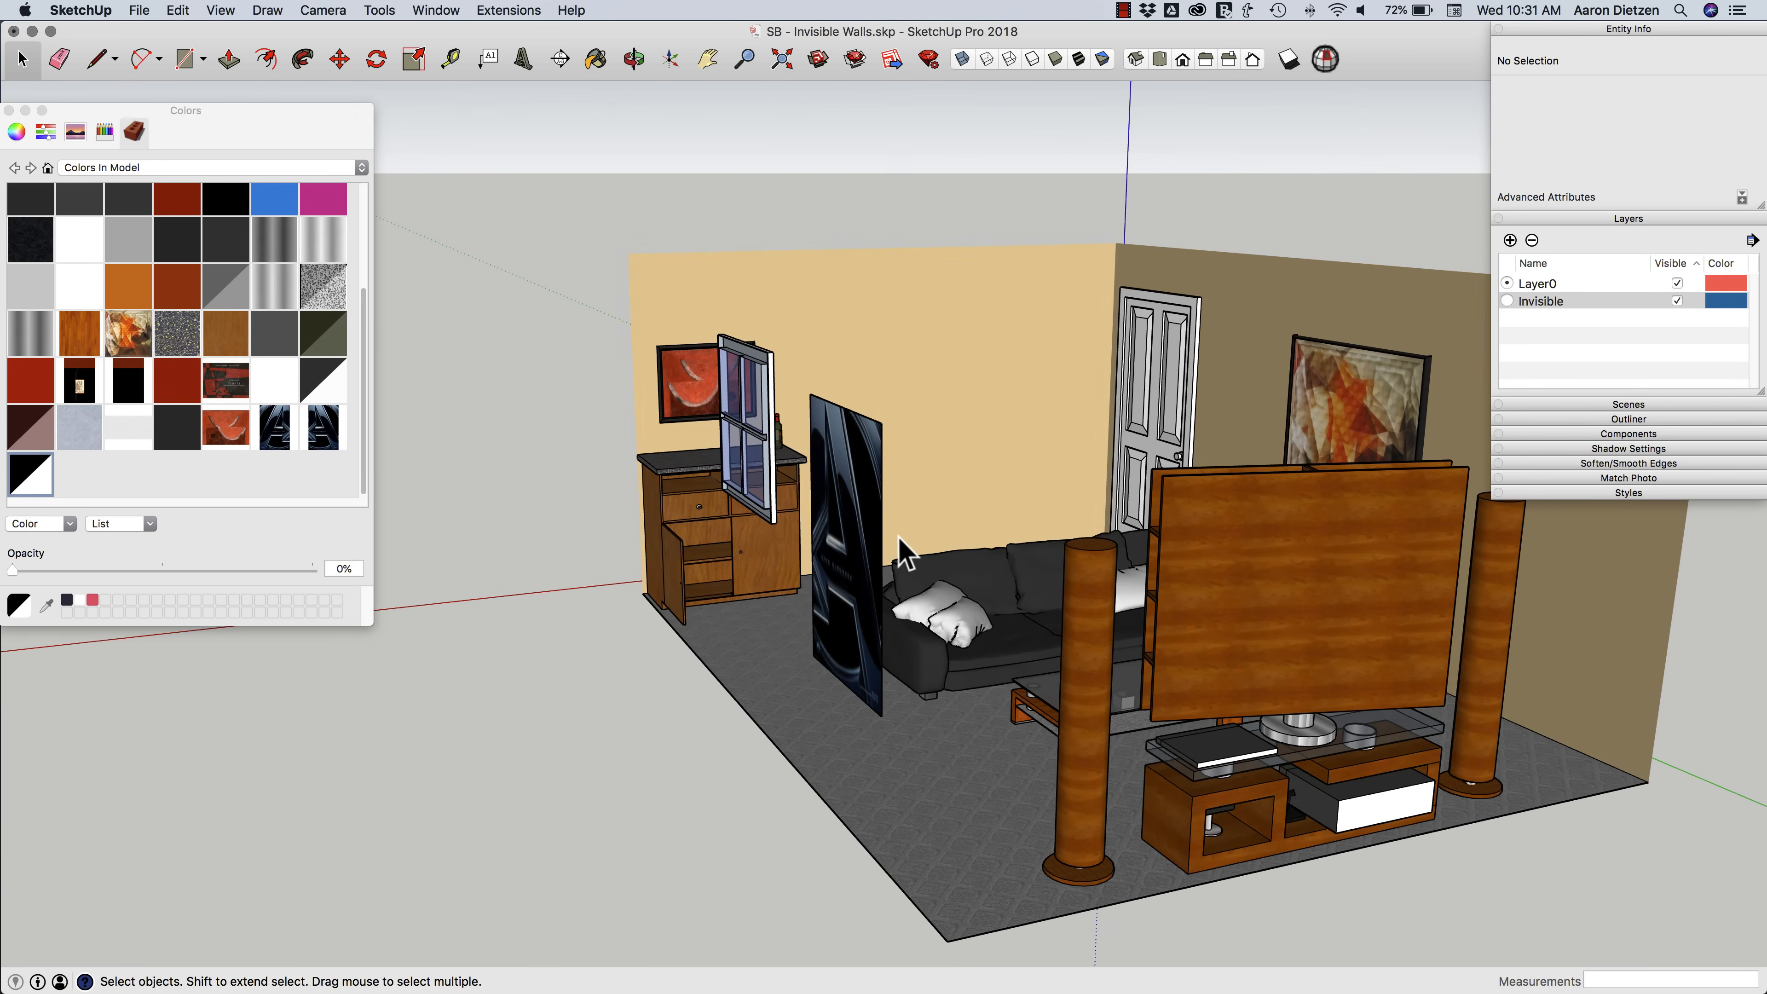
# - Paint the poster face inside the standing panel group with the 0% opacity material
pyautogui.moveTo(902, 547); pyautogui.dragTo(799, 490)
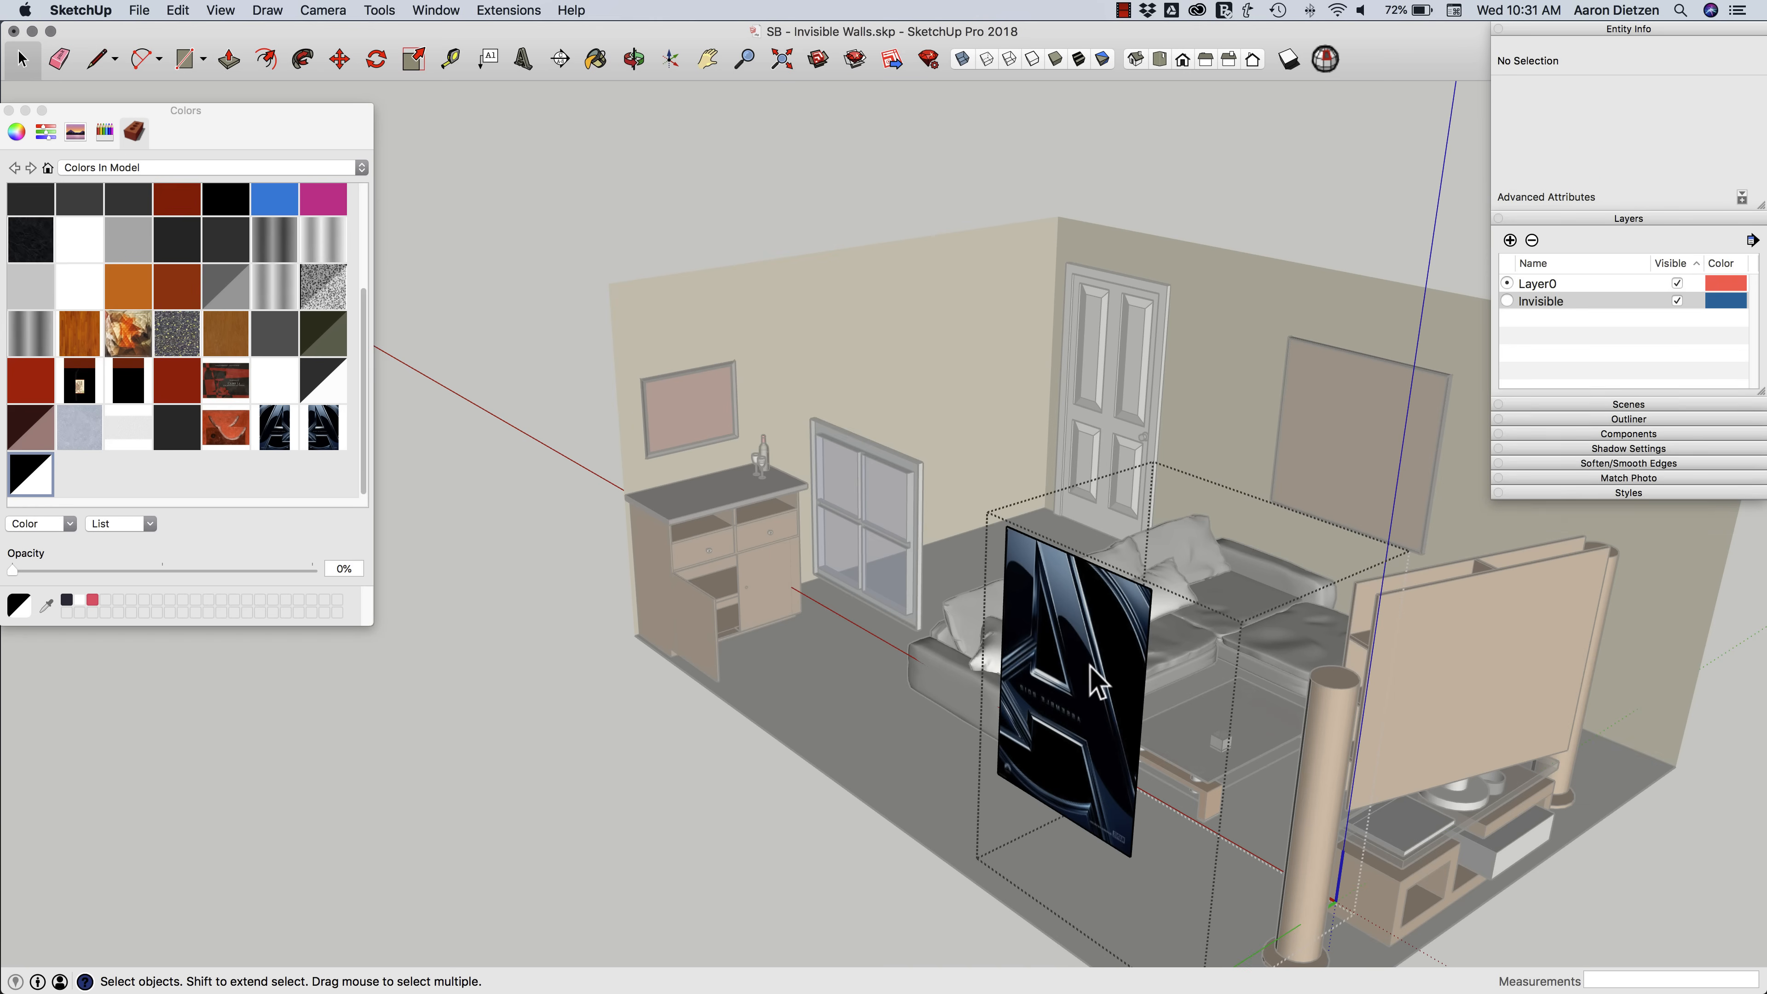
pyautogui.click(1064, 676)
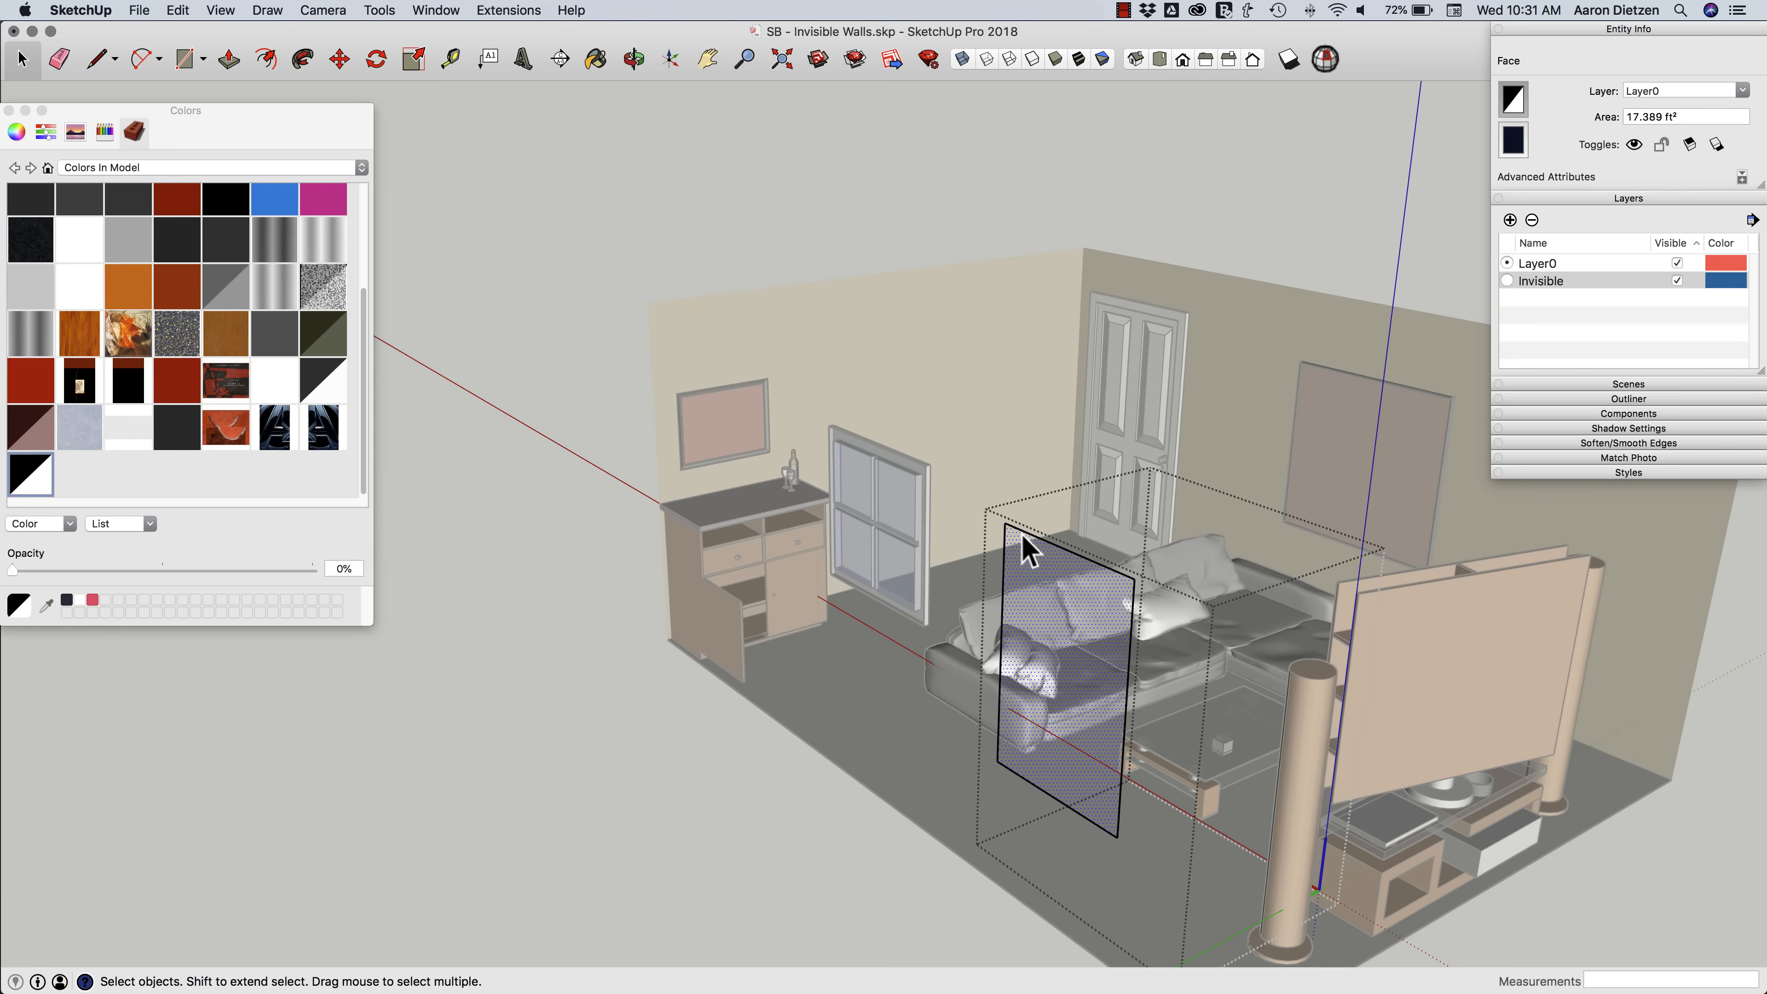
pyautogui.click(60, 59)
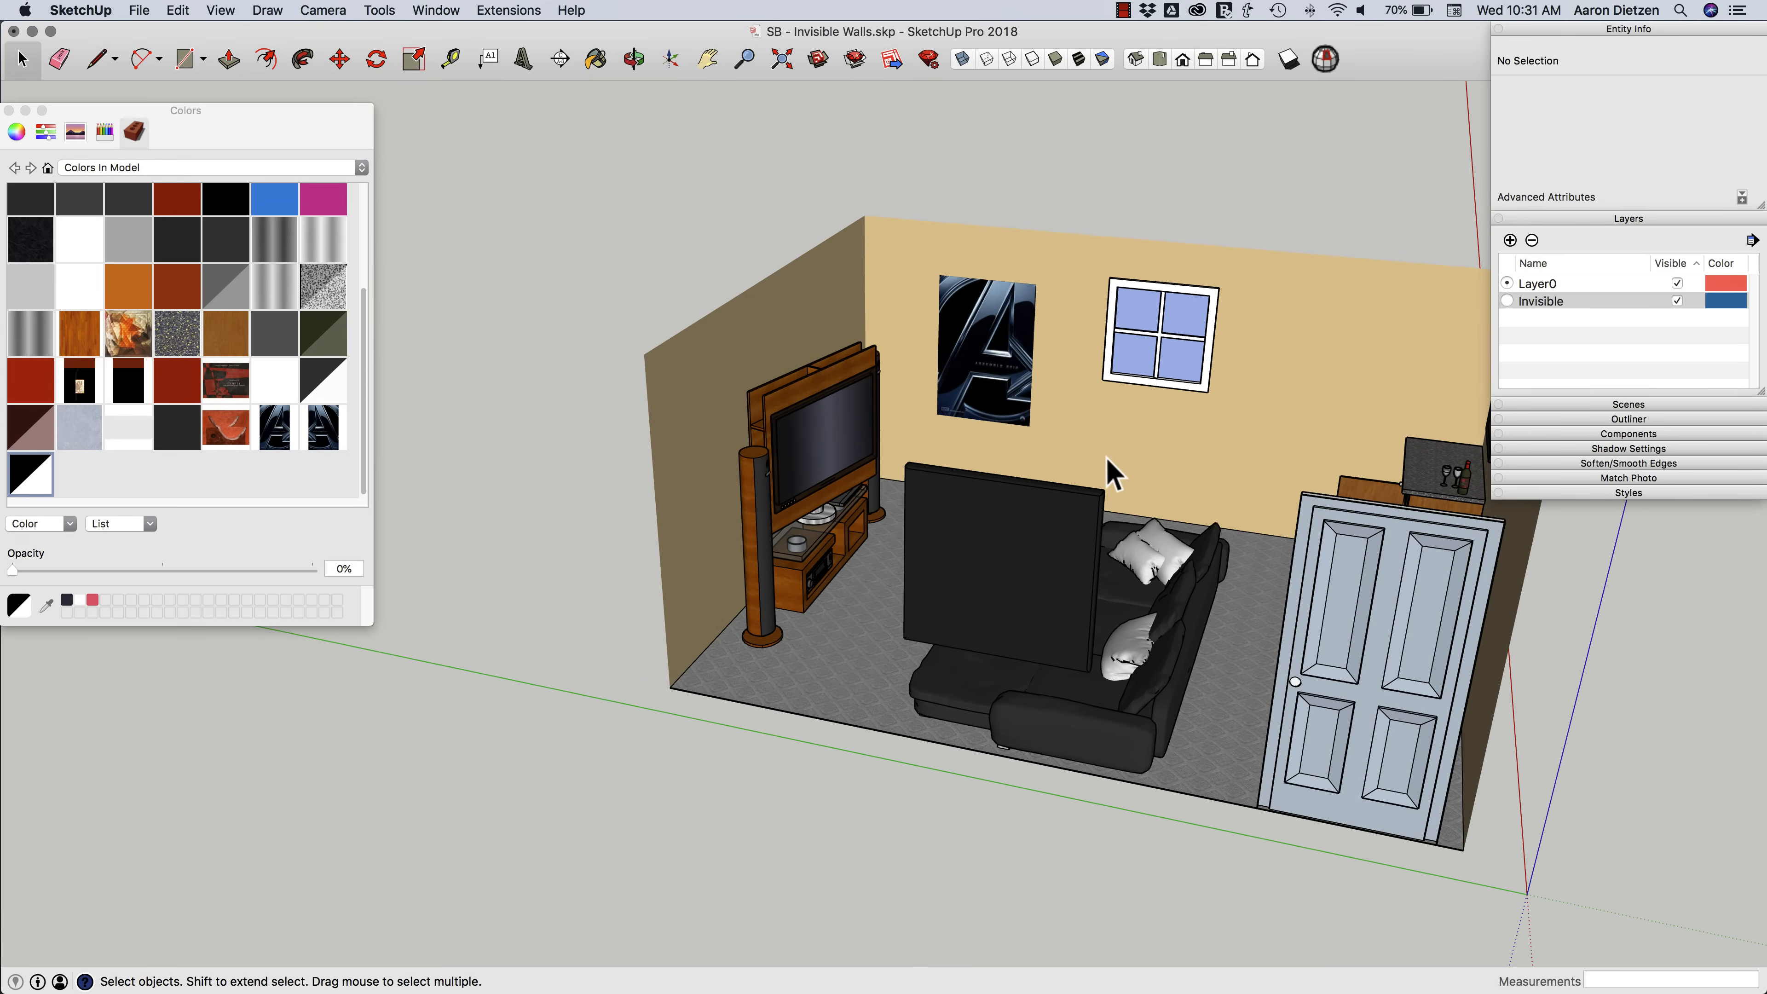
pyautogui.moveTo(1115, 473); pyautogui.dragTo(992, 439)
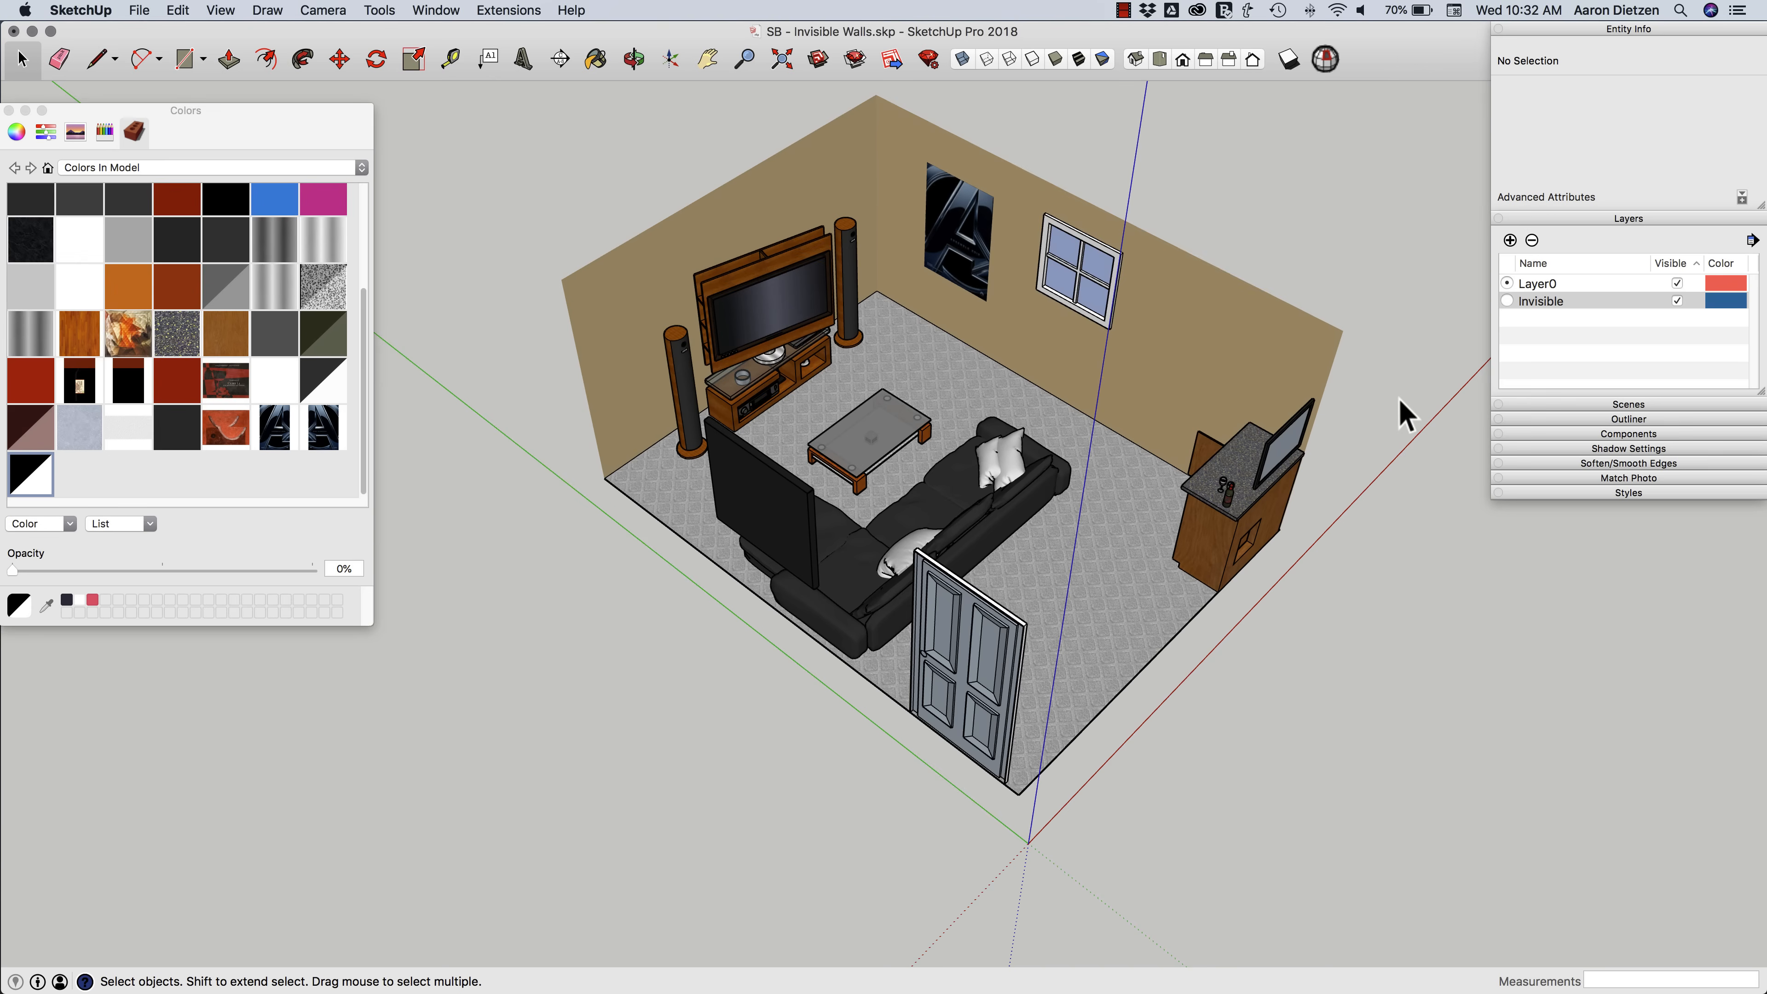
pyautogui.moveTo(1426, 379)
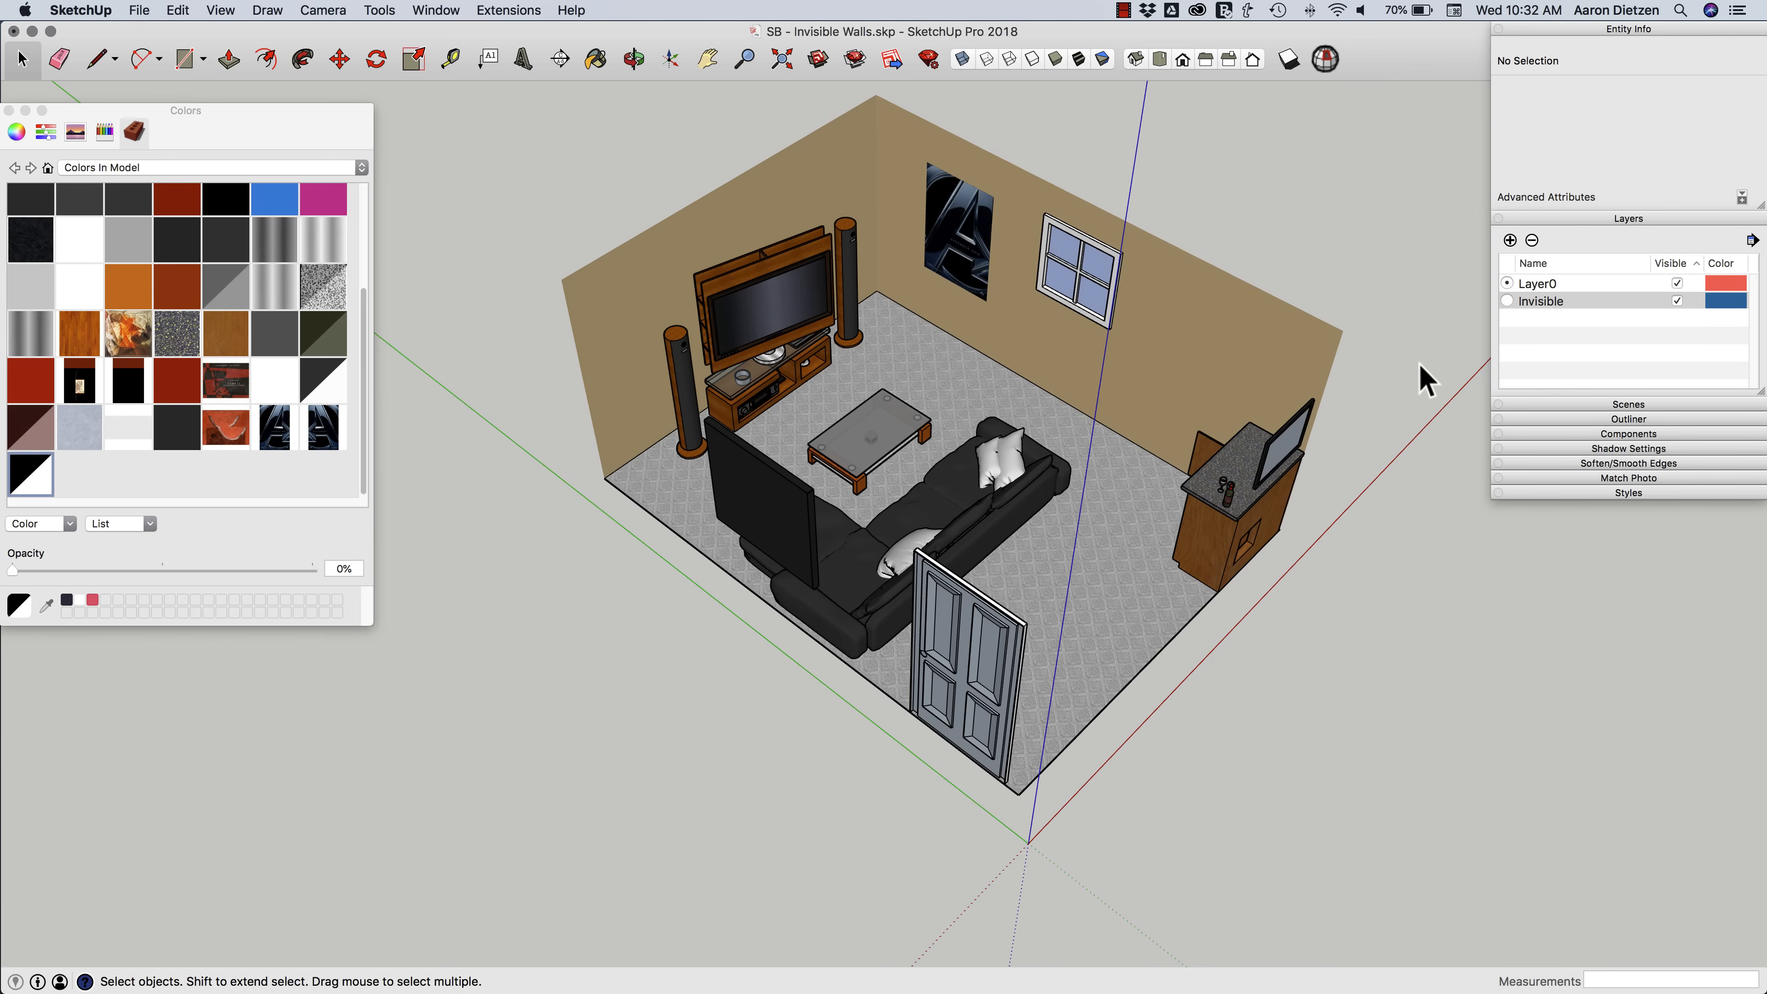
pyautogui.moveTo(1445, 419)
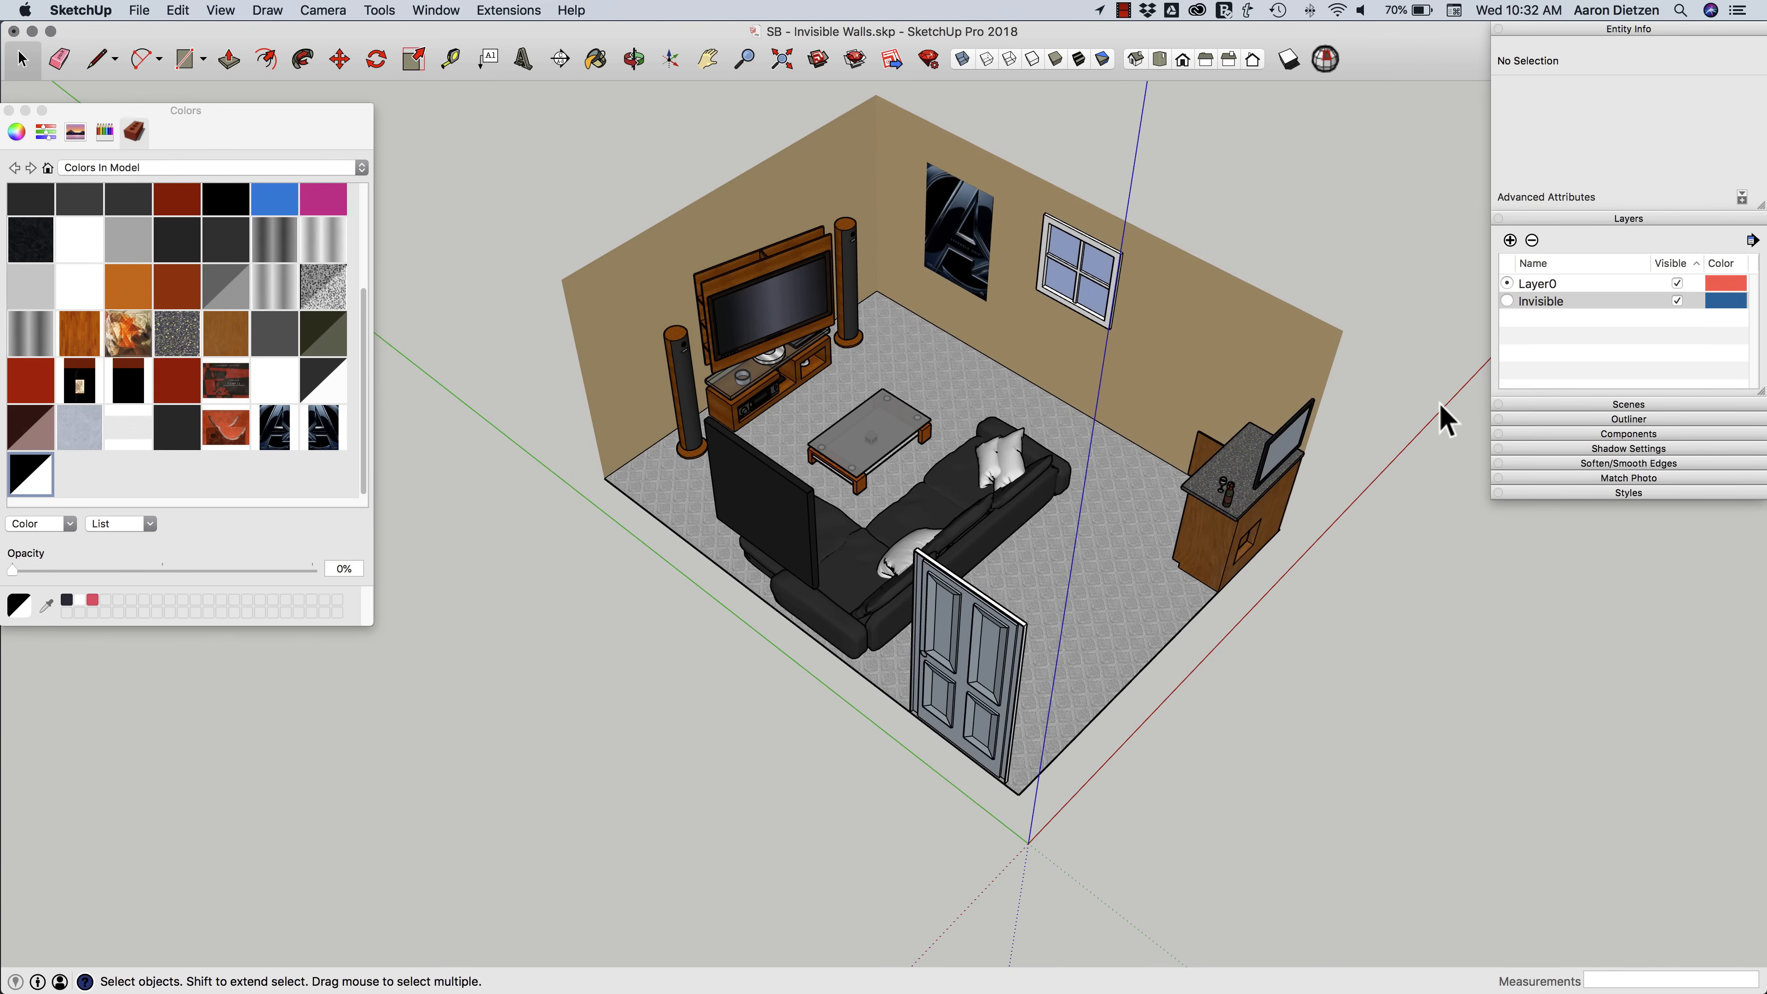